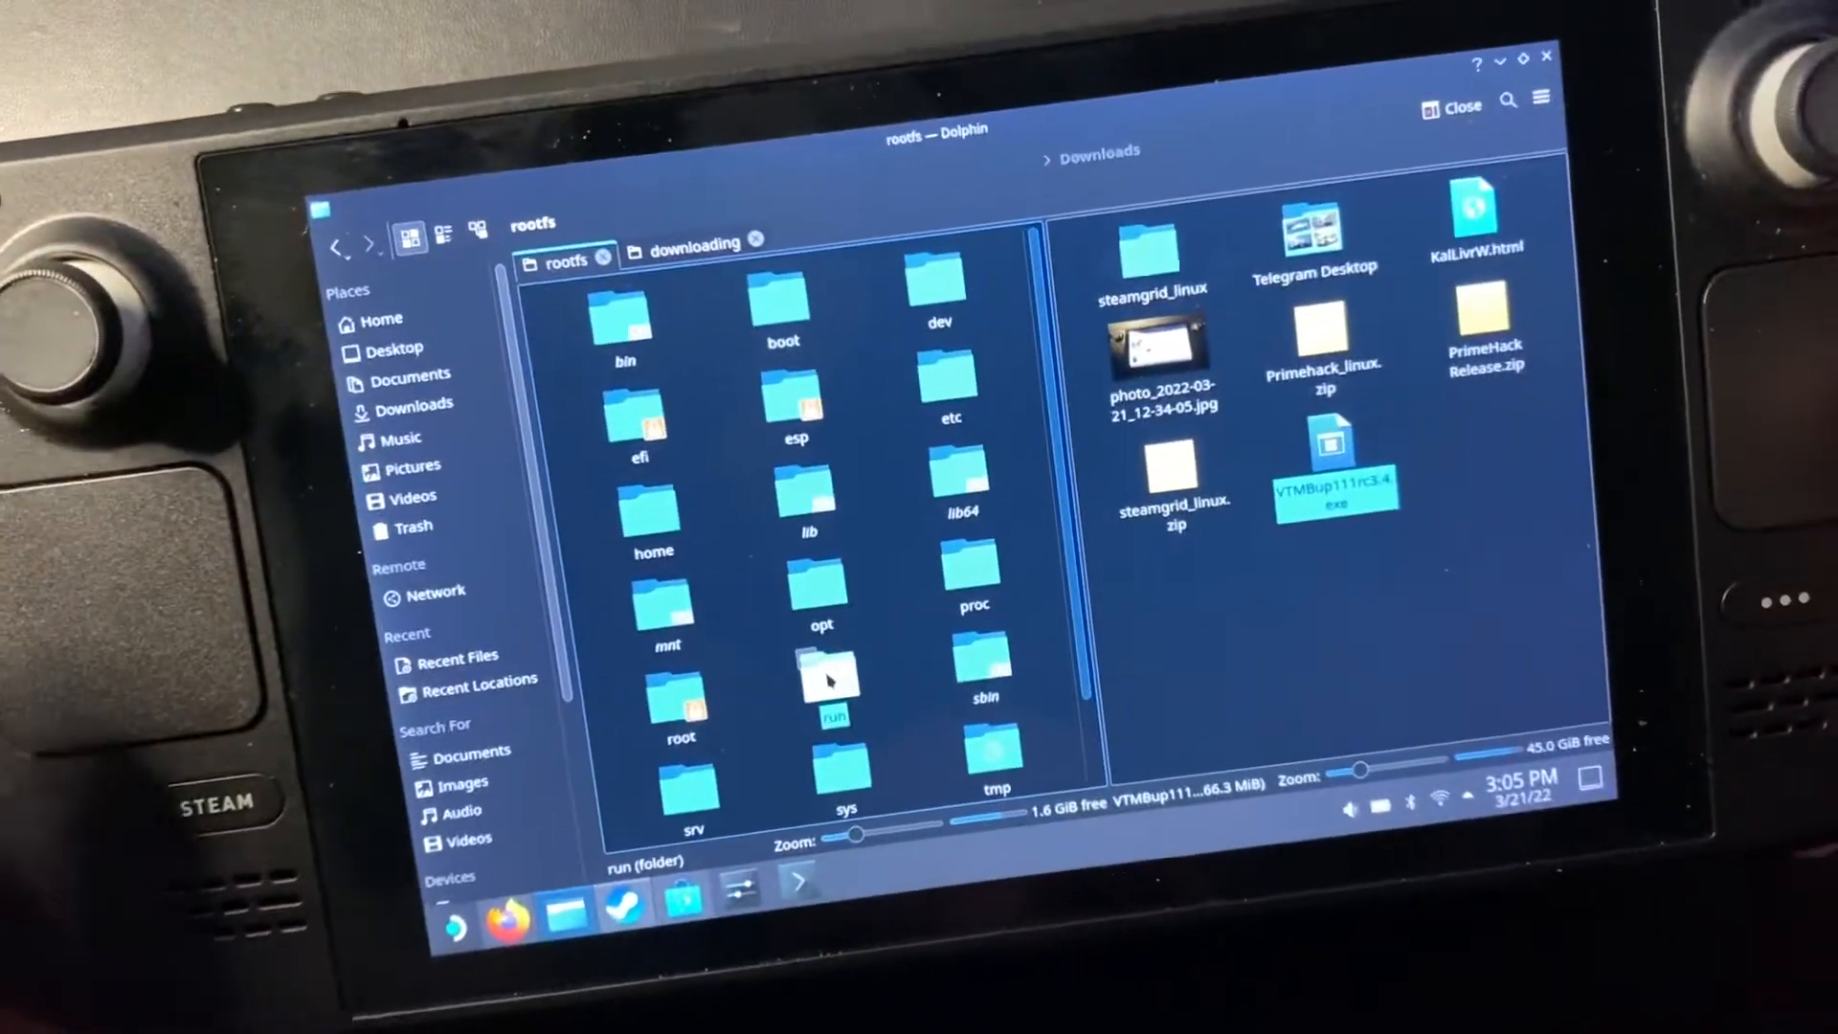
Step: Browse into run, then media, and open the context menu of the mmcblk0p1 folder
double_click(829, 673)
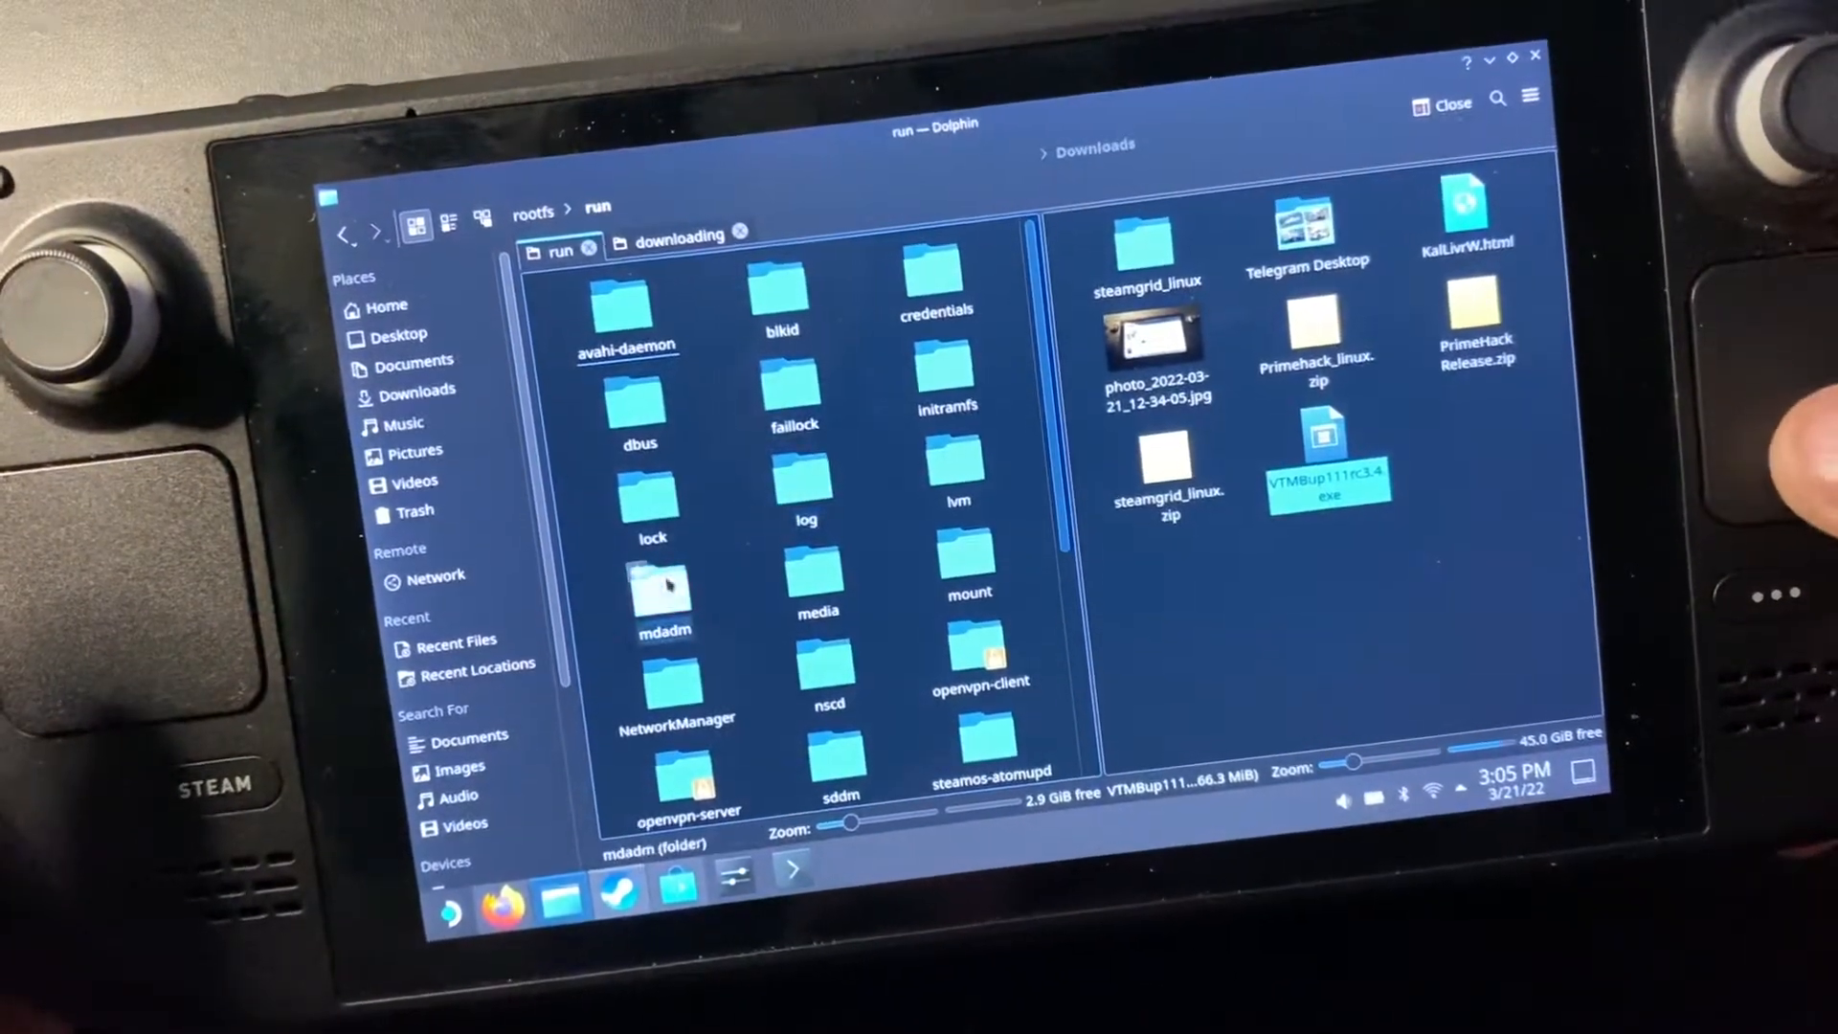
double_click(817, 545)
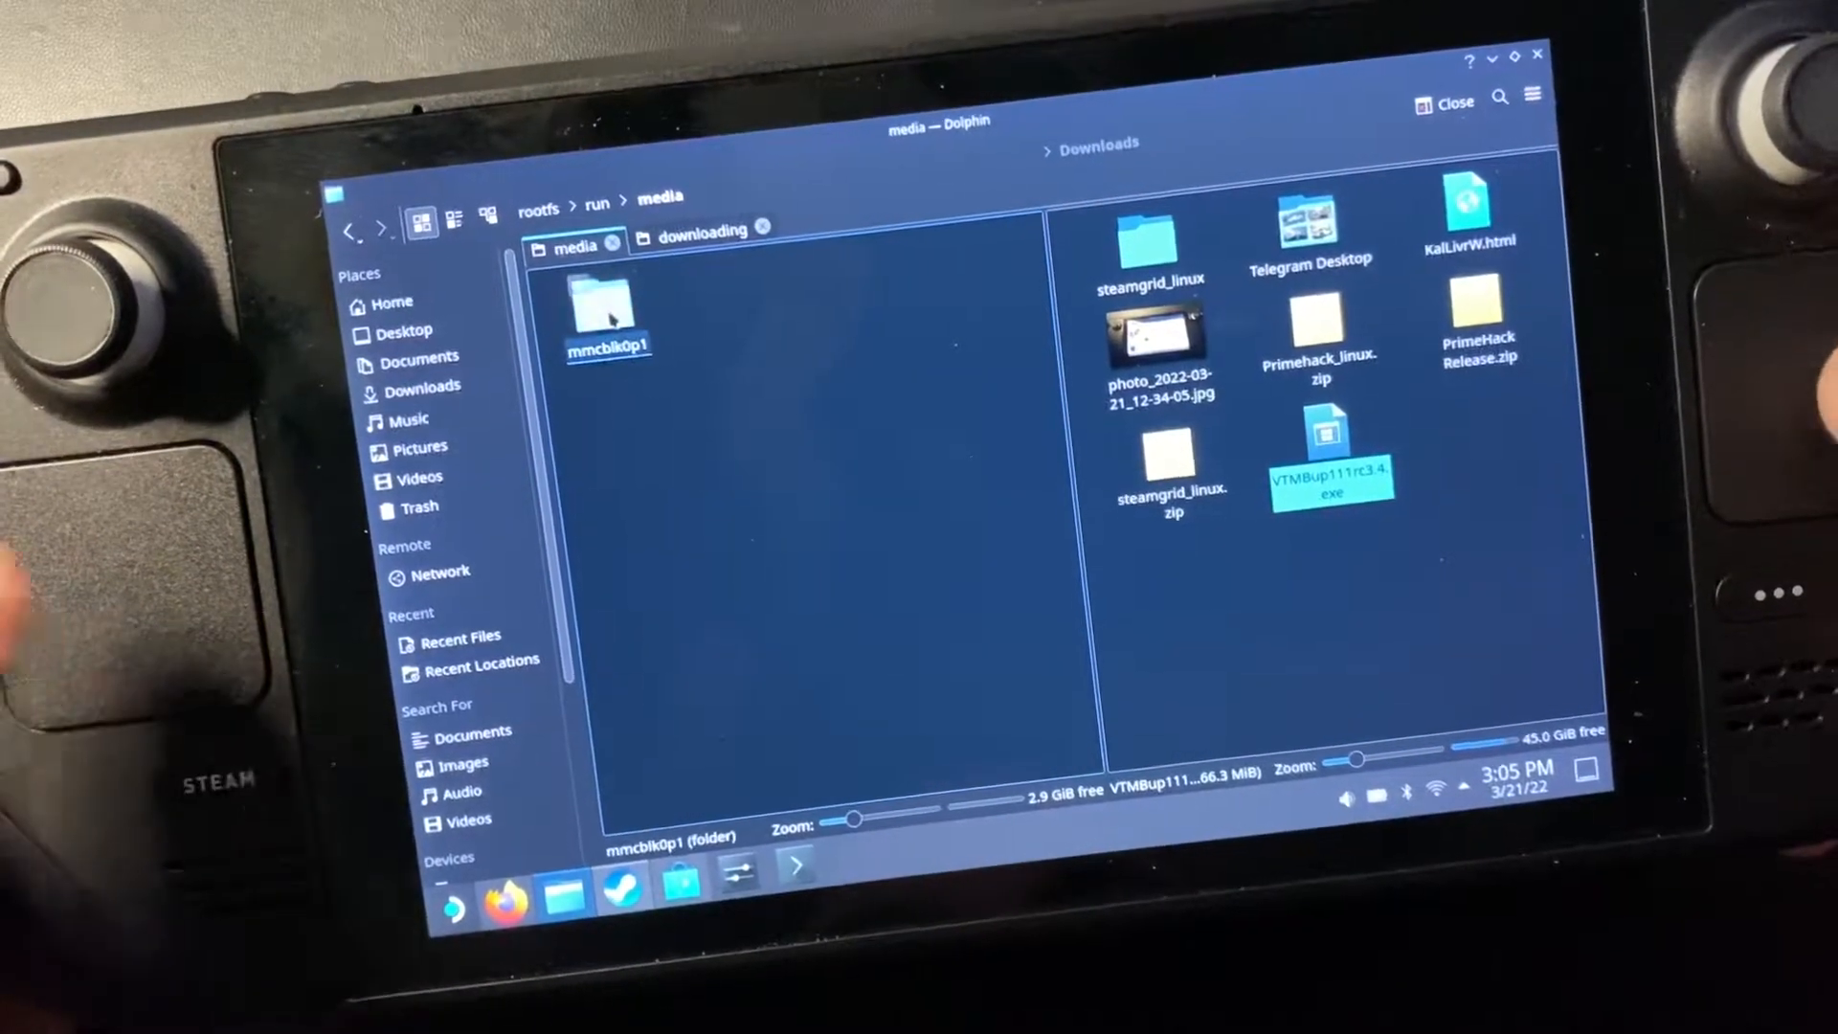
right_click(604, 304)
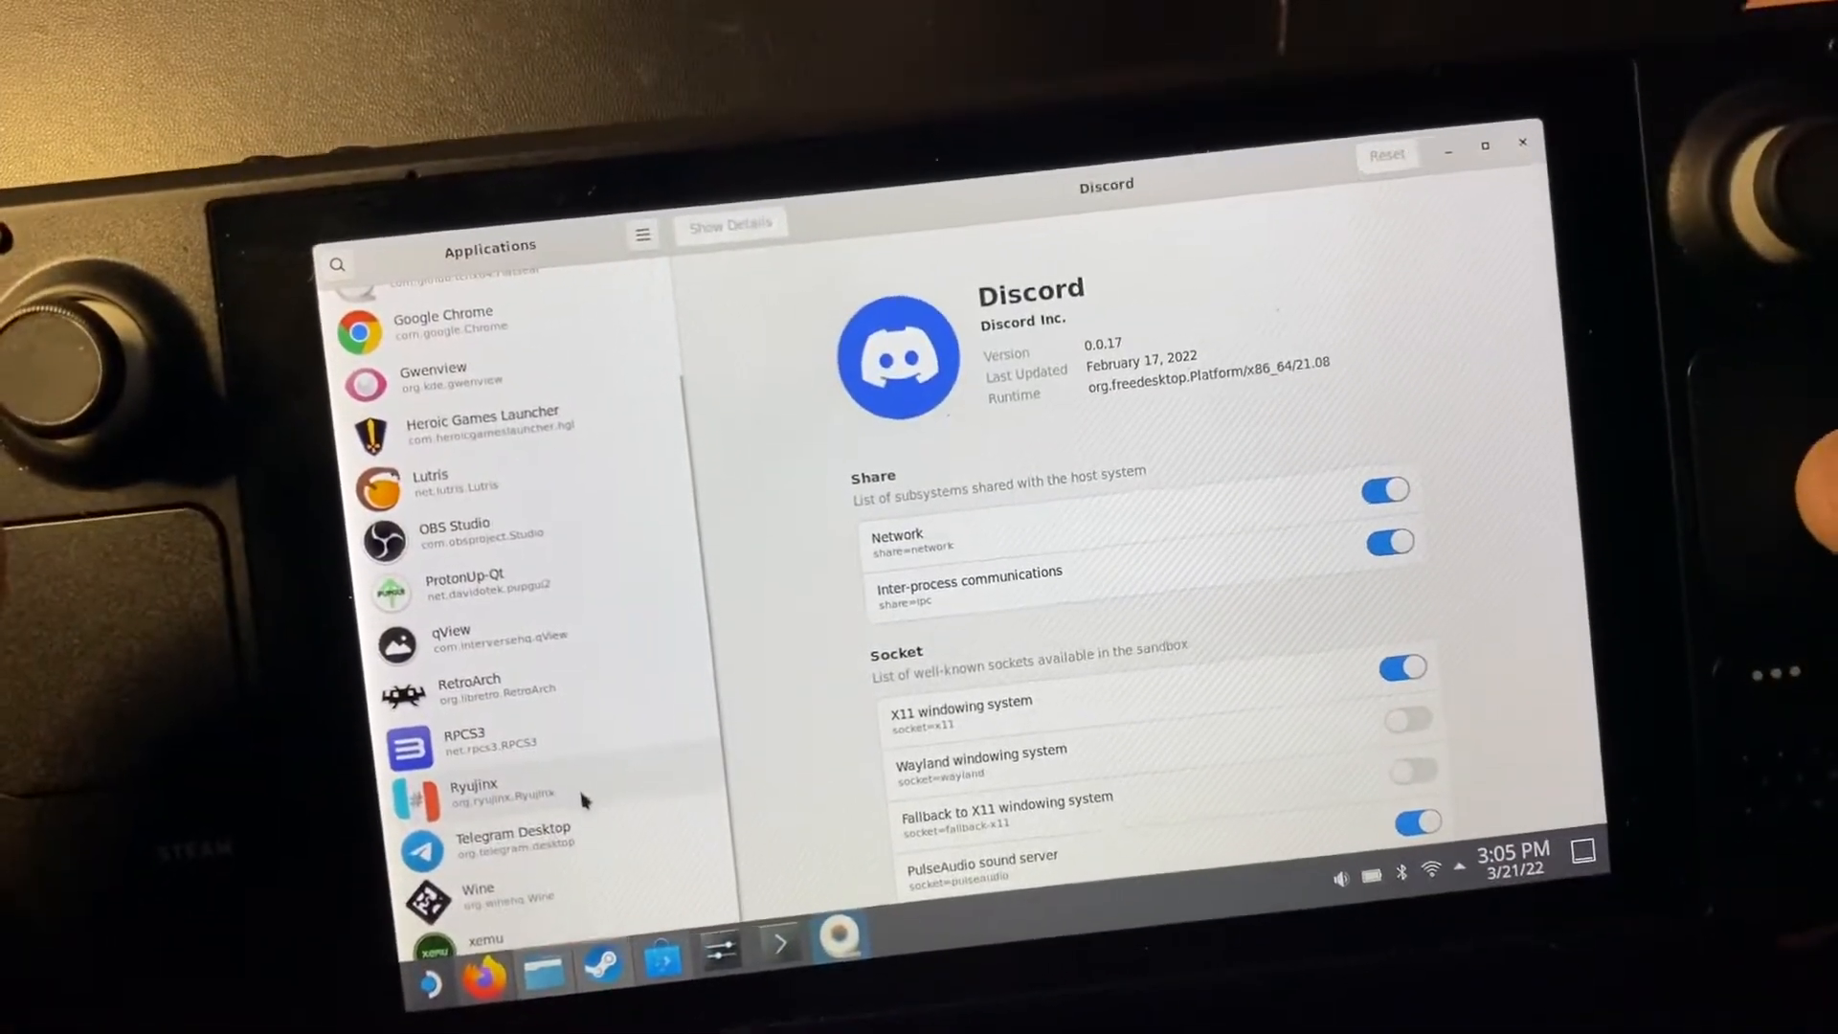
Step: Select Wine and scroll to its Filesystem permissions to add /run/media/mmcblk0p1
left_click(480, 874)
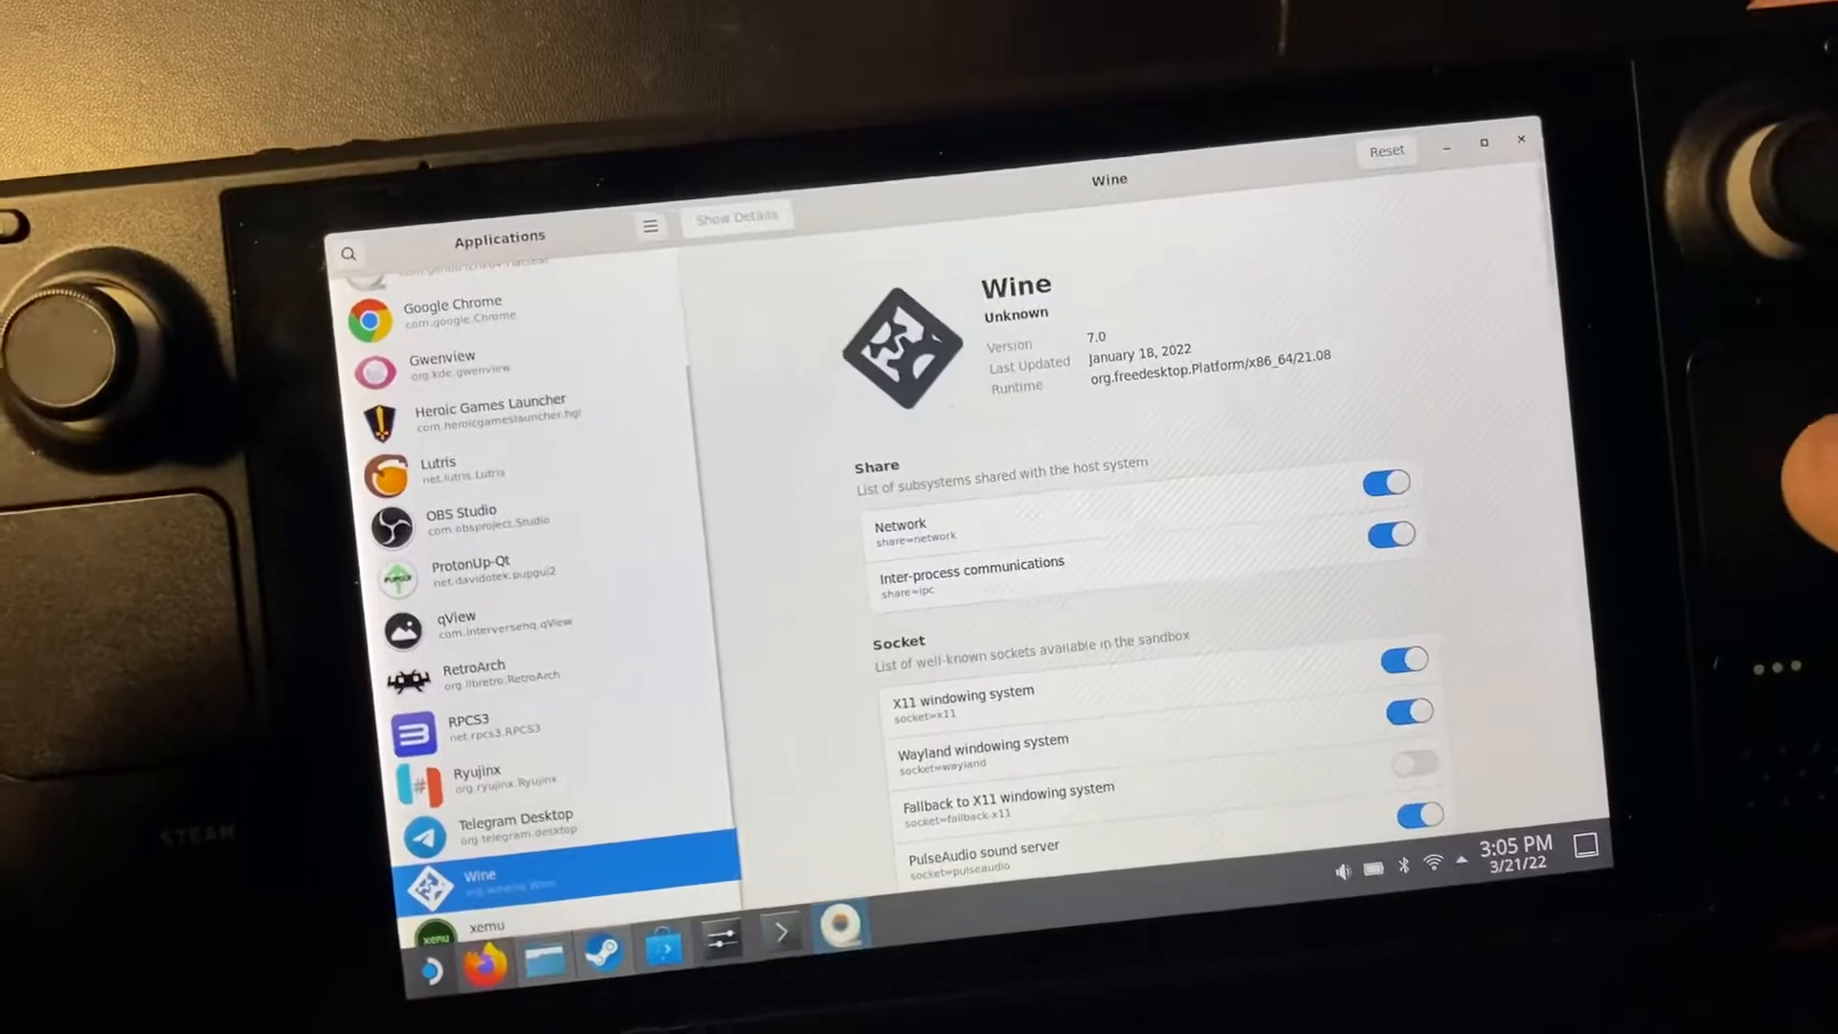
scroll("down", 3)
type("/run/media/mmcblk0p1")
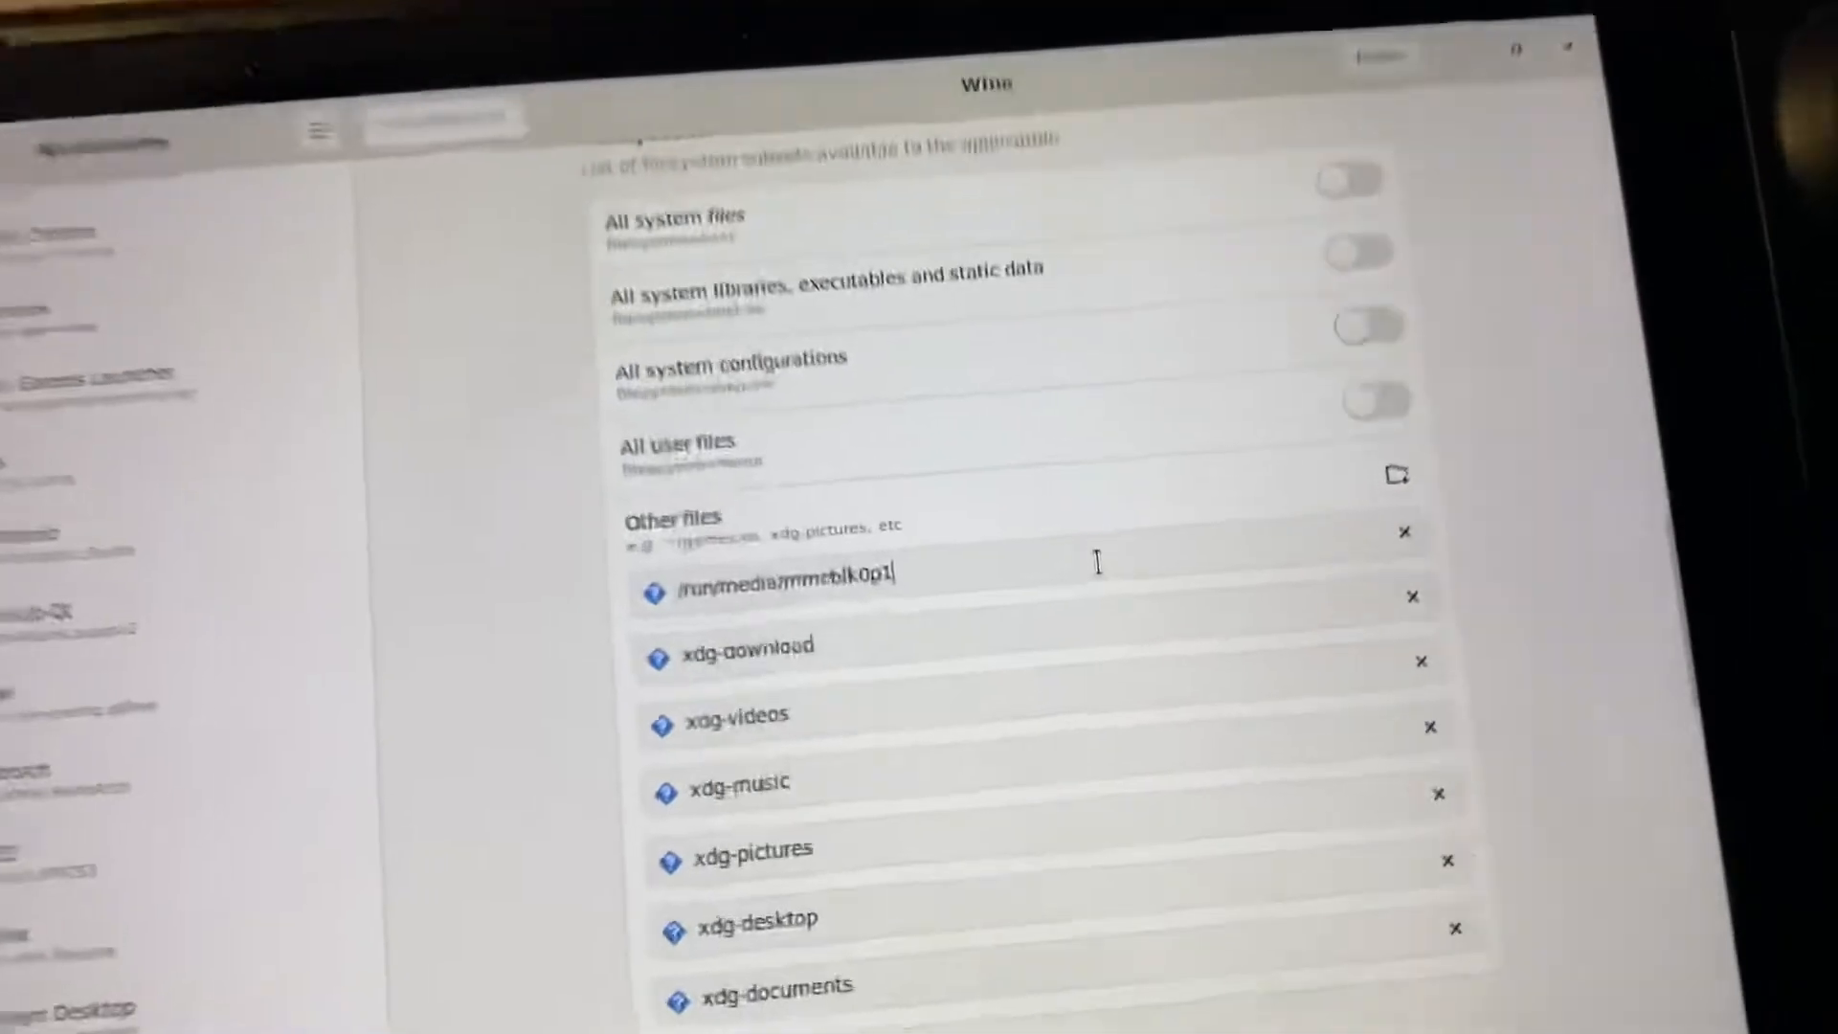
scroll("down", 3)
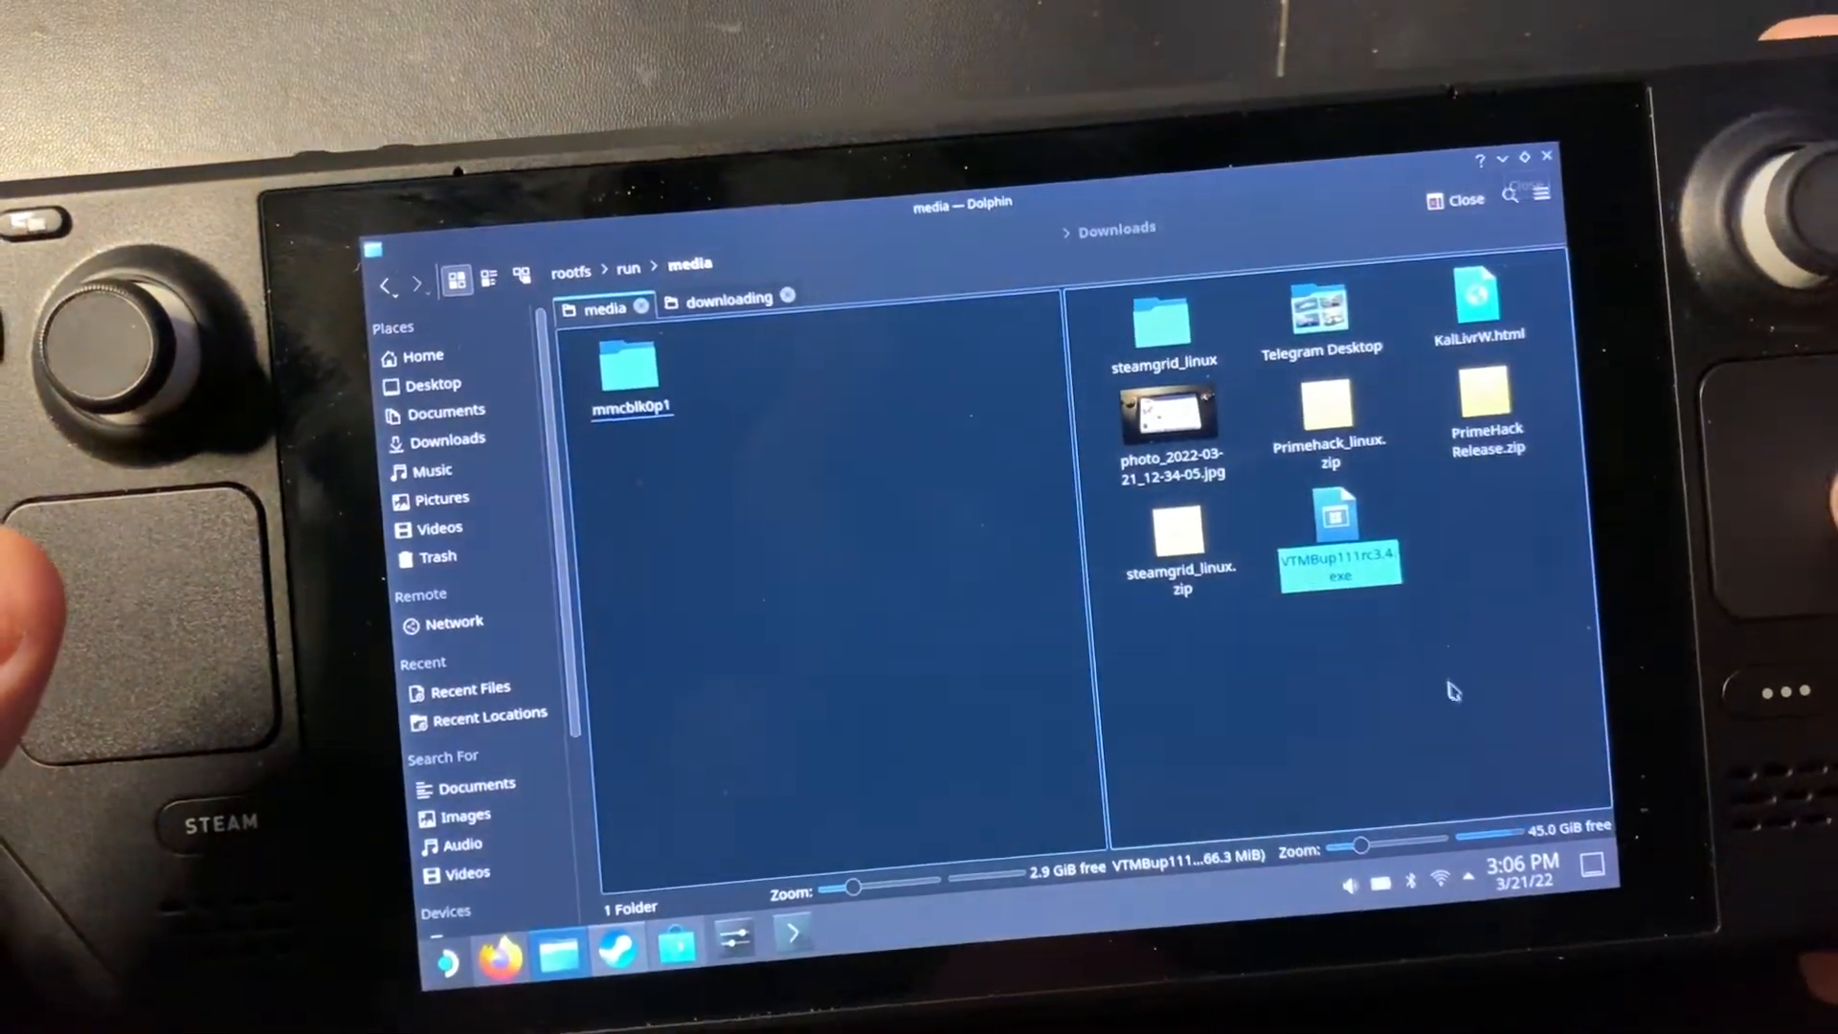
Step: Go to the Downloads folder and run VTMBup111rc3.4.exe with Wine
left_click(445, 438)
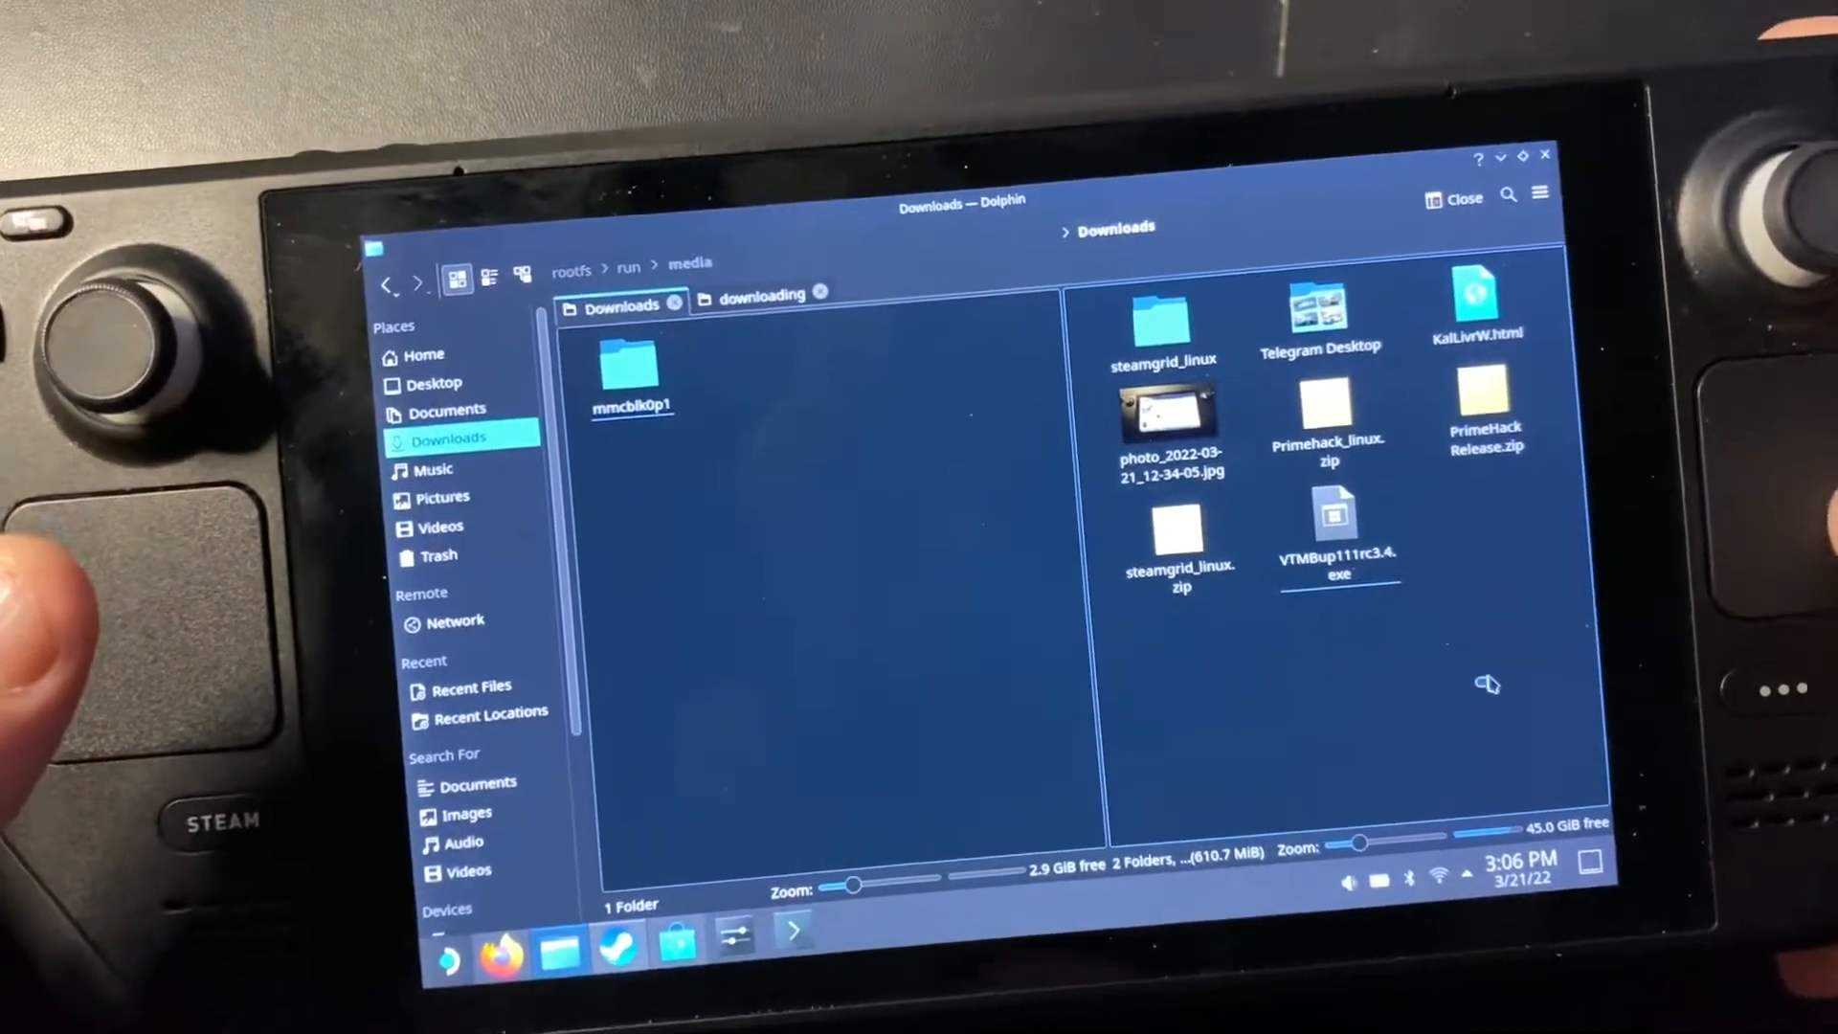
left_click(1336, 524)
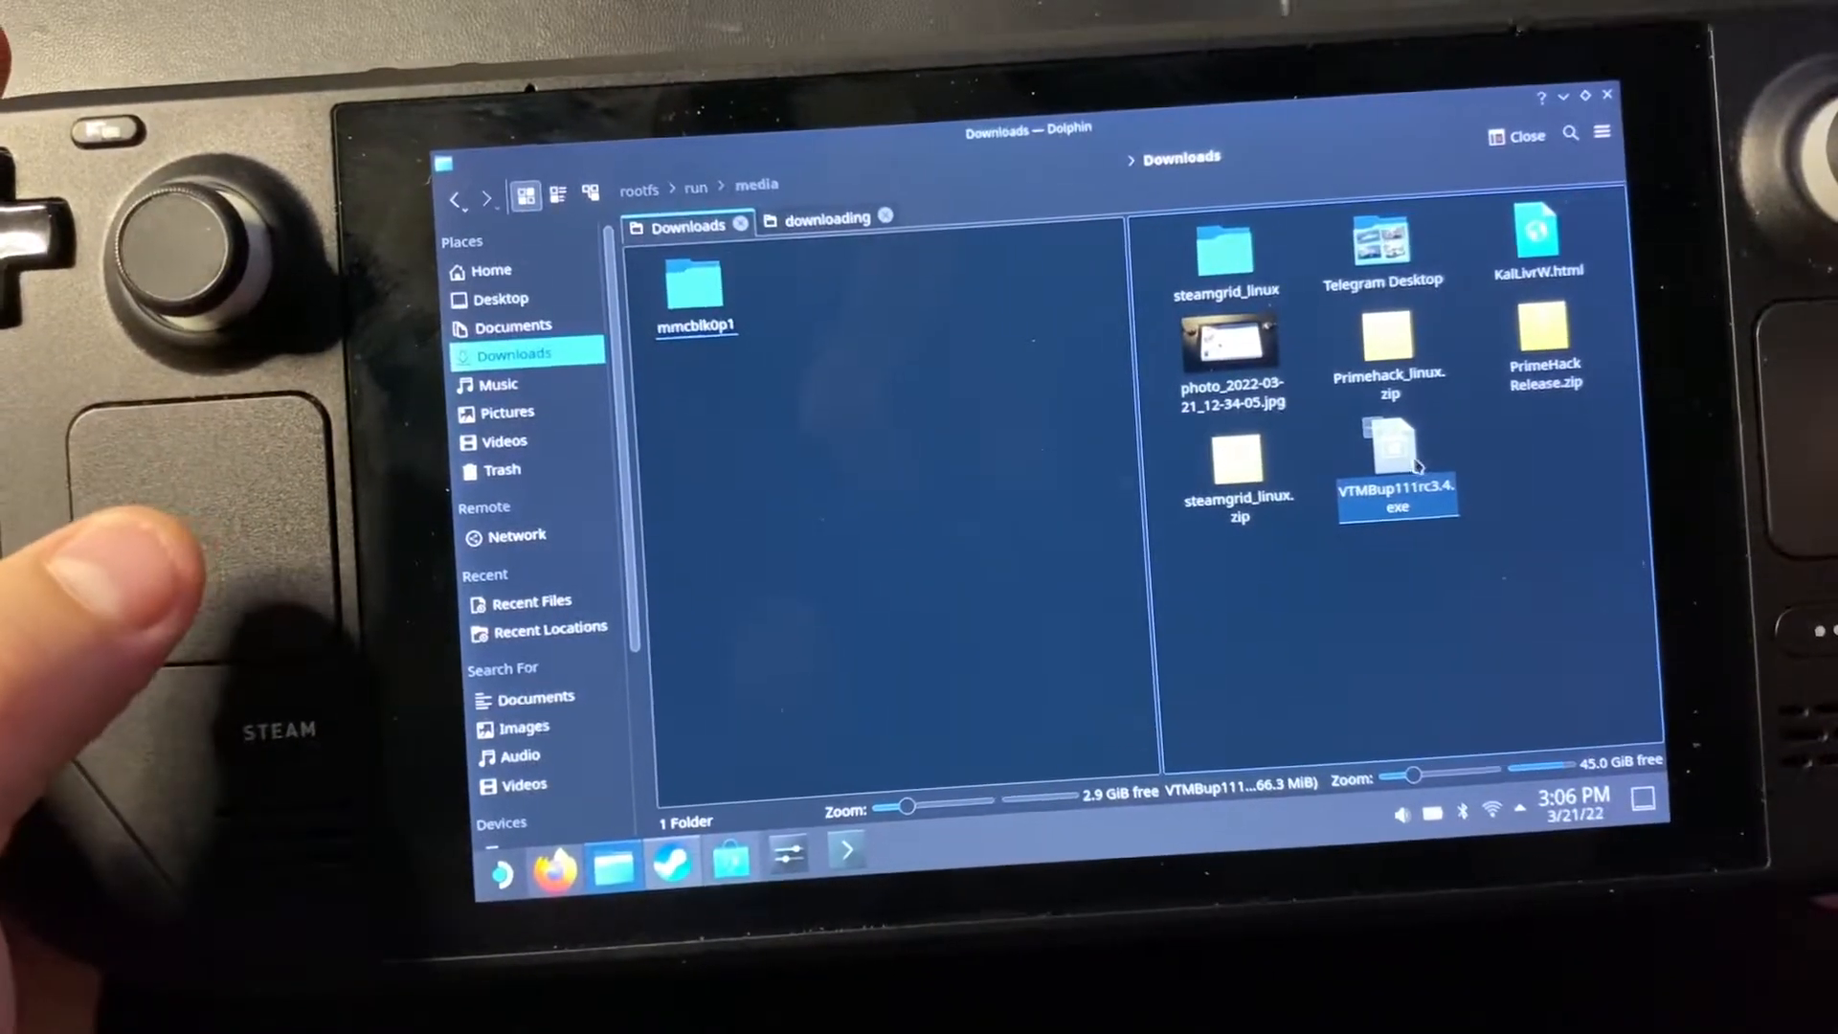
double_click(1396, 474)
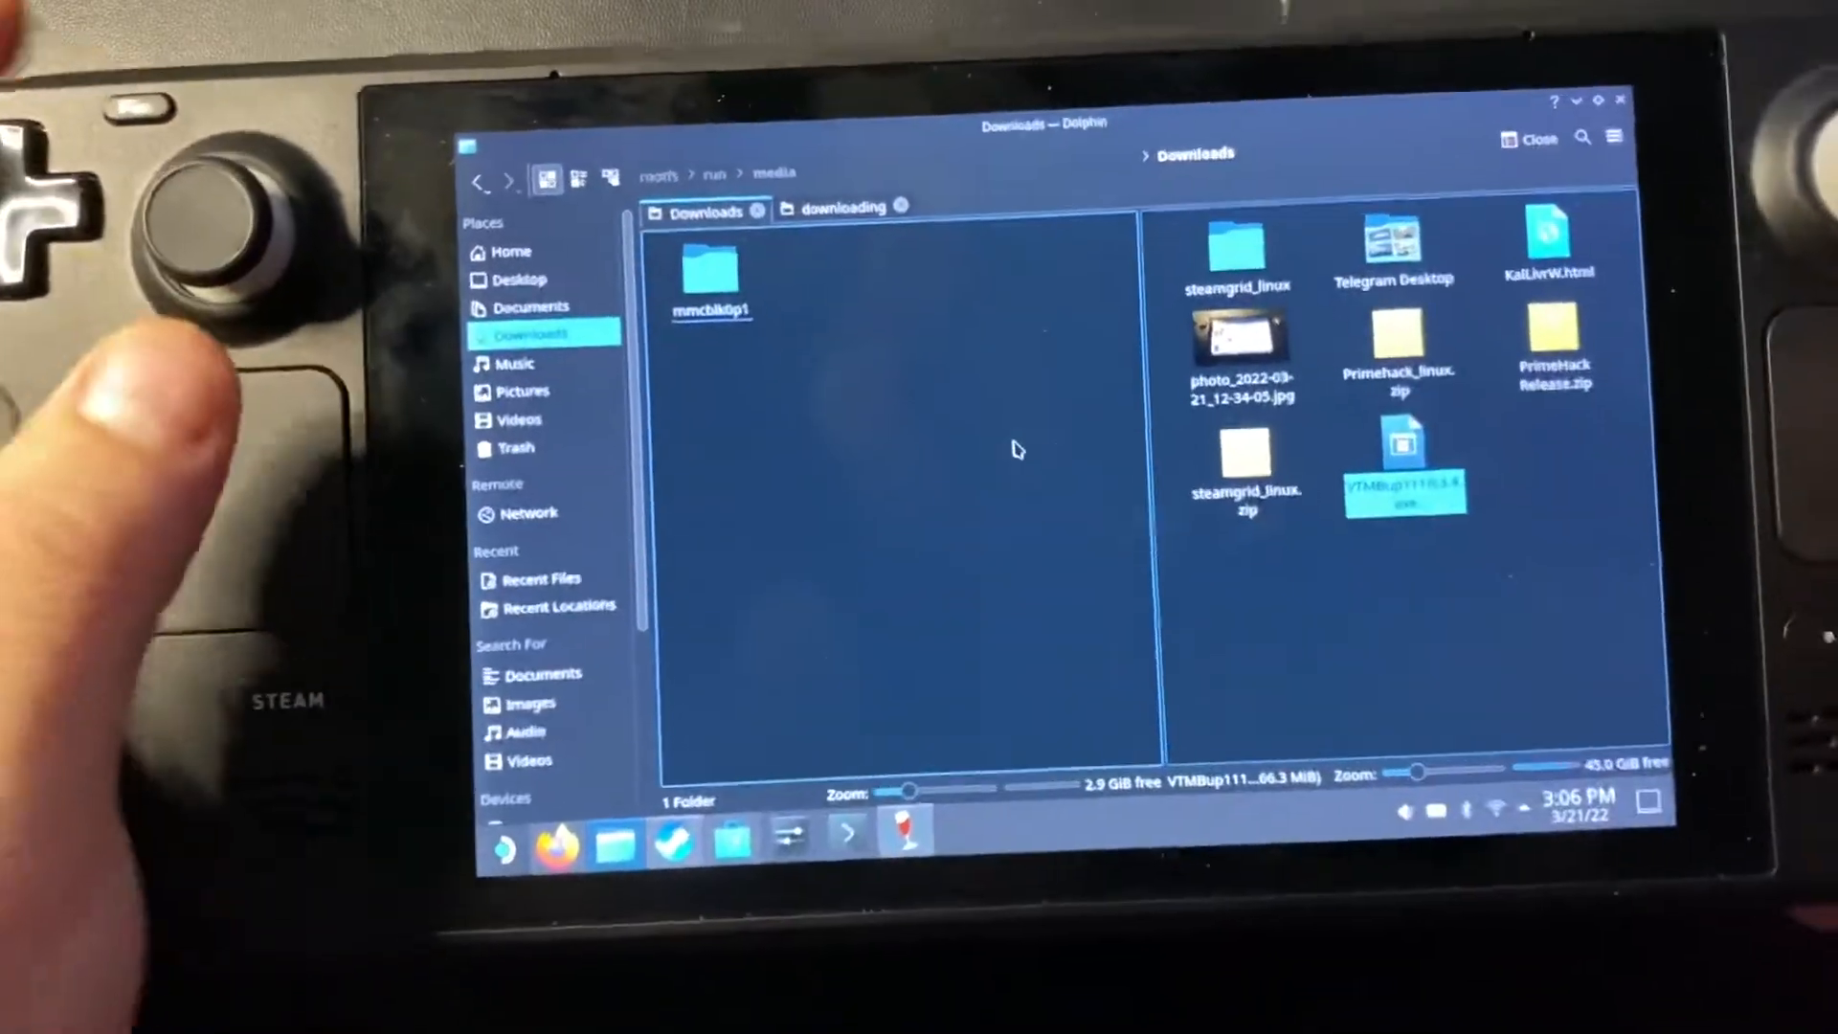
Step: Start the patch installer and choose the game folder as the installation location
double_click(1404, 464)
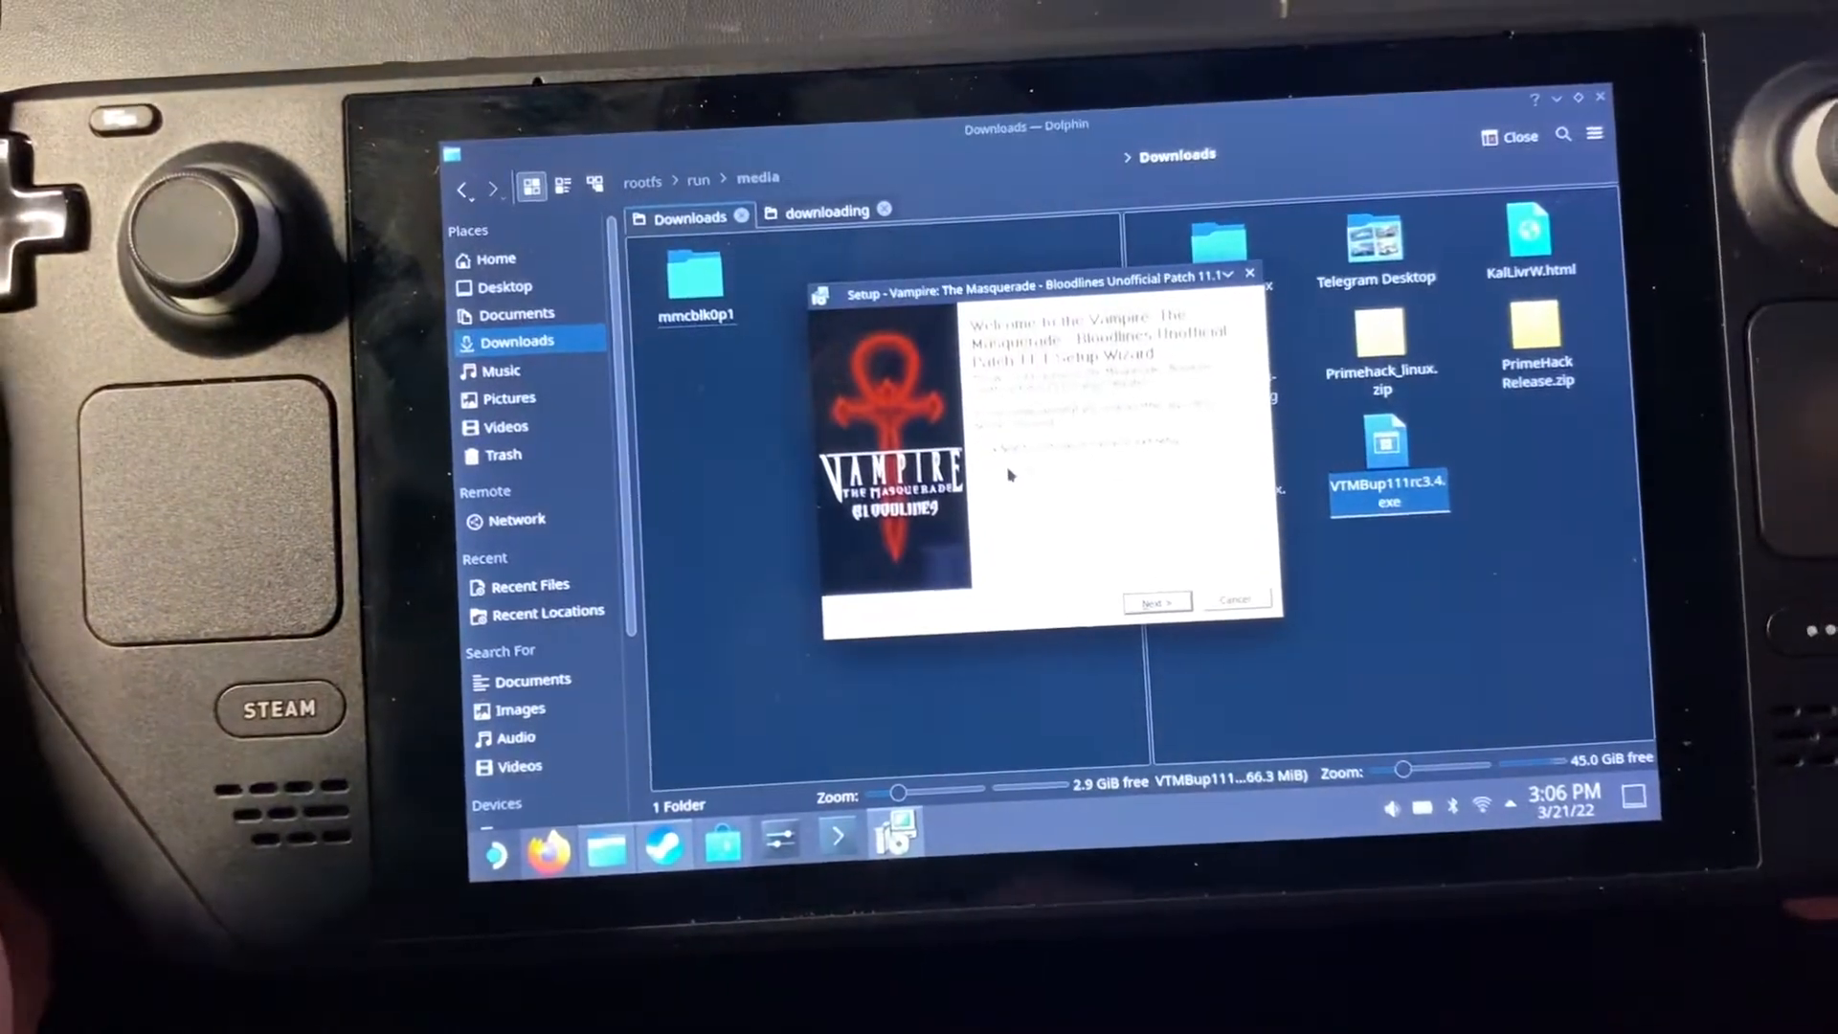
left_click(1156, 601)
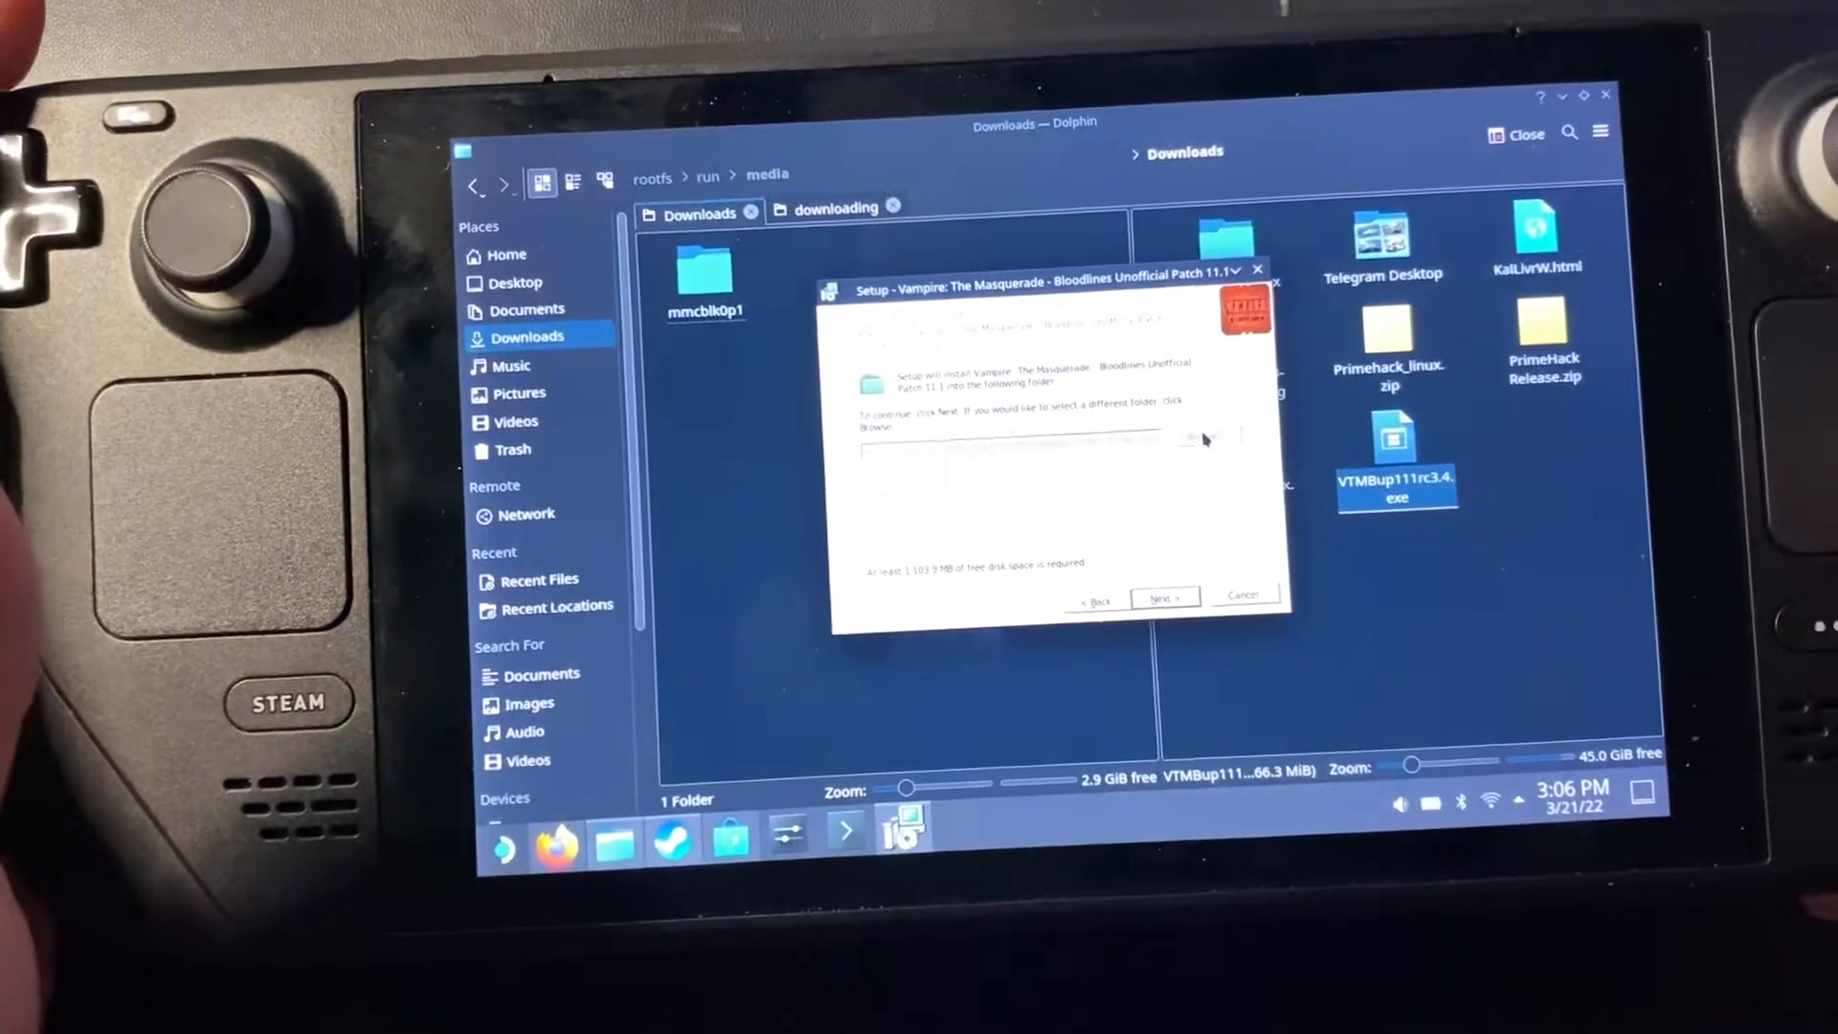
left_click(1207, 438)
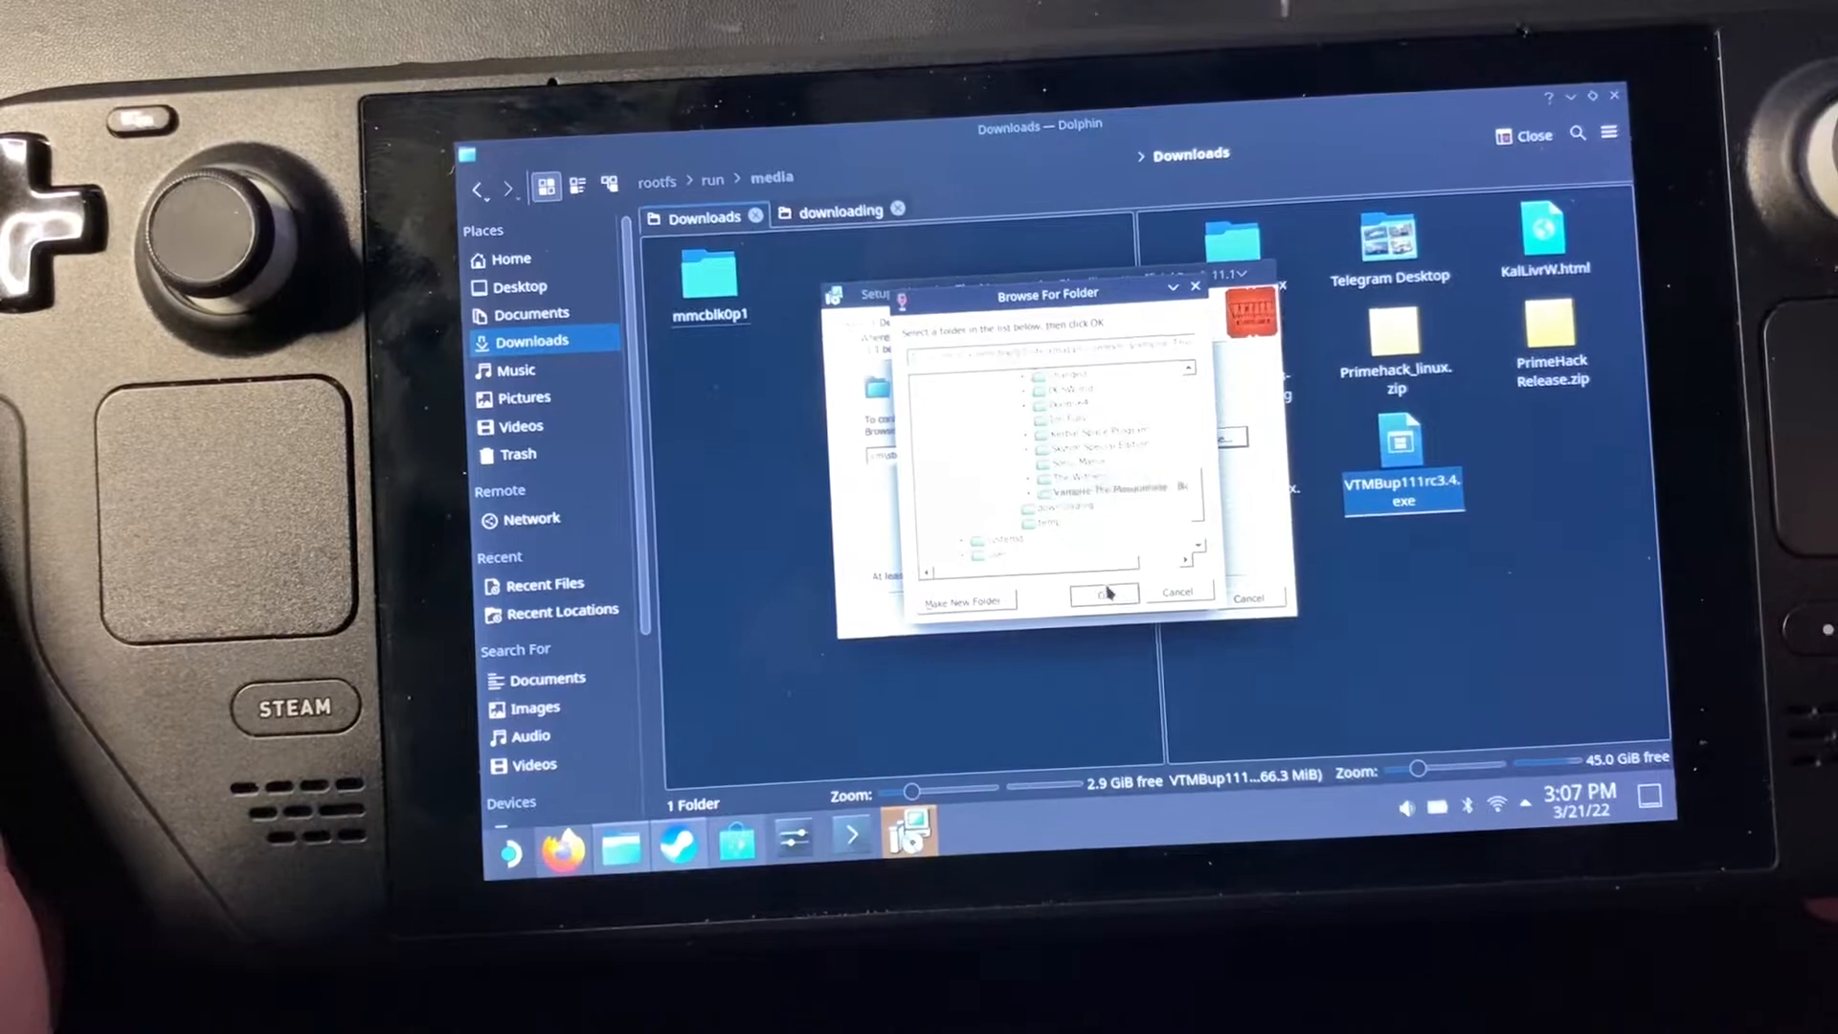
left_click(1100, 592)
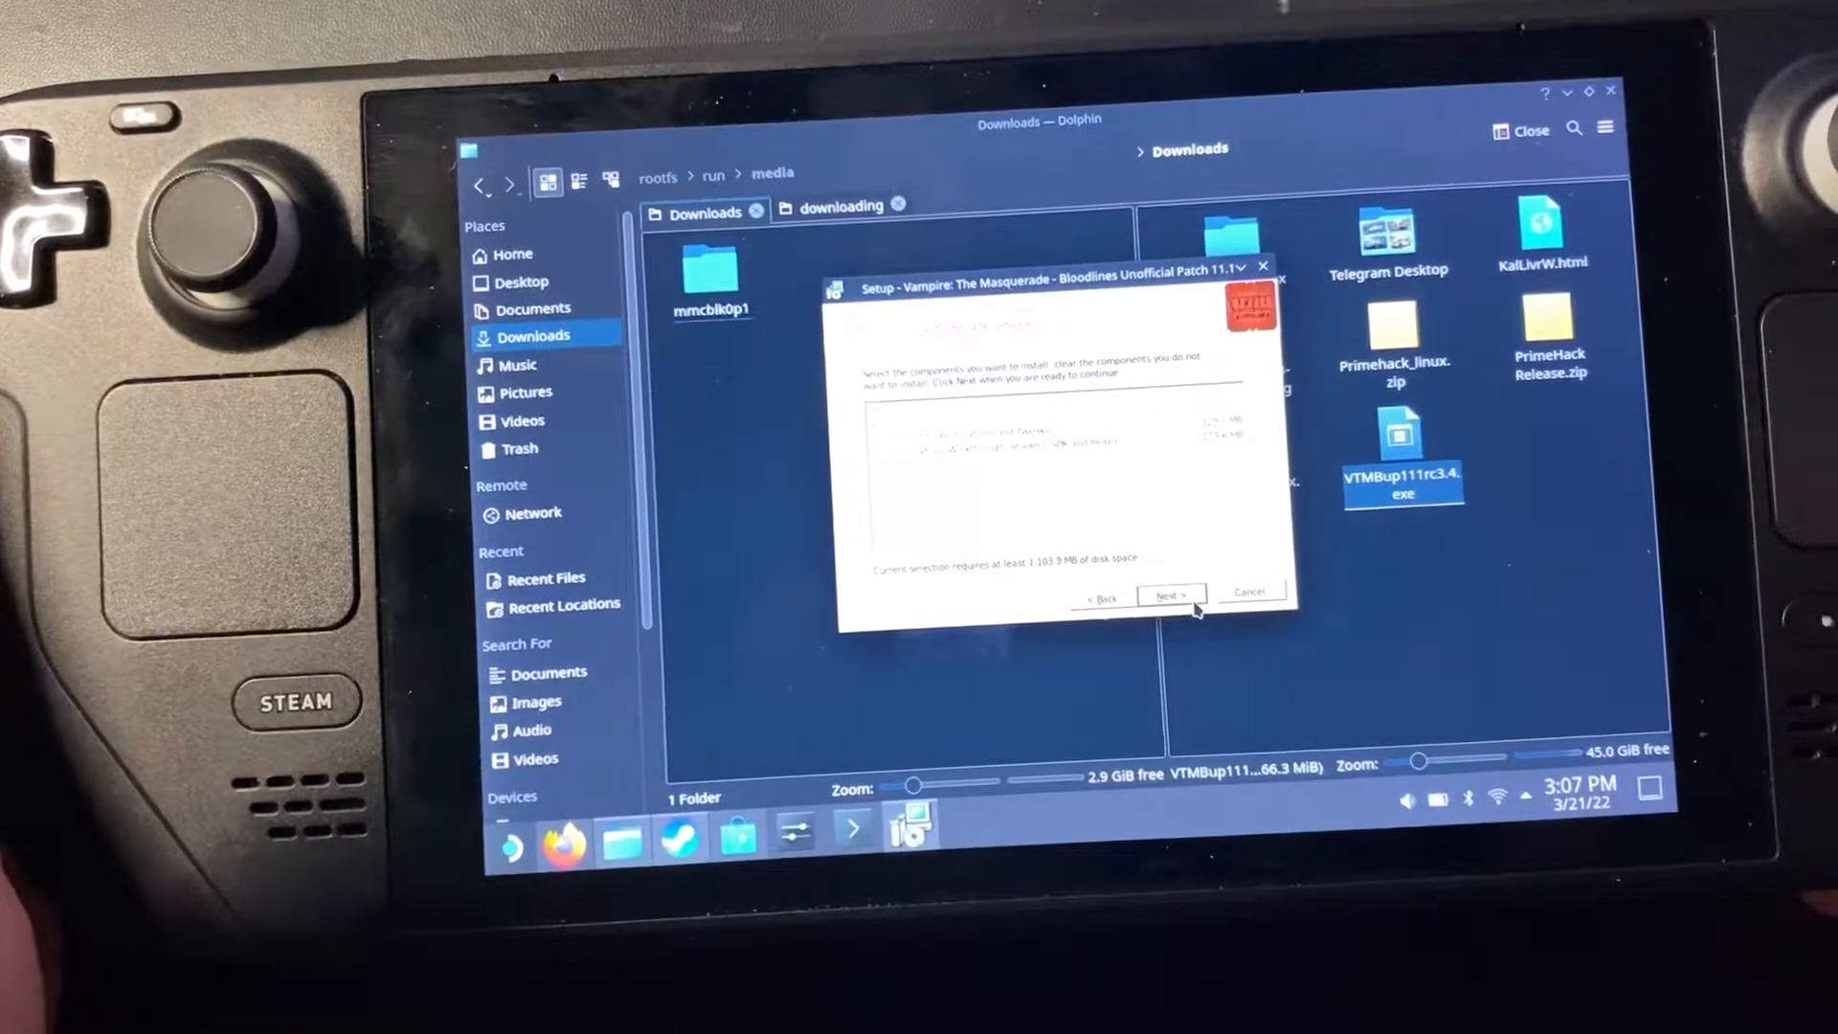
Step: Install the Unofficial Patch, move past the notes page, and finish the wizard
left_click(1169, 596)
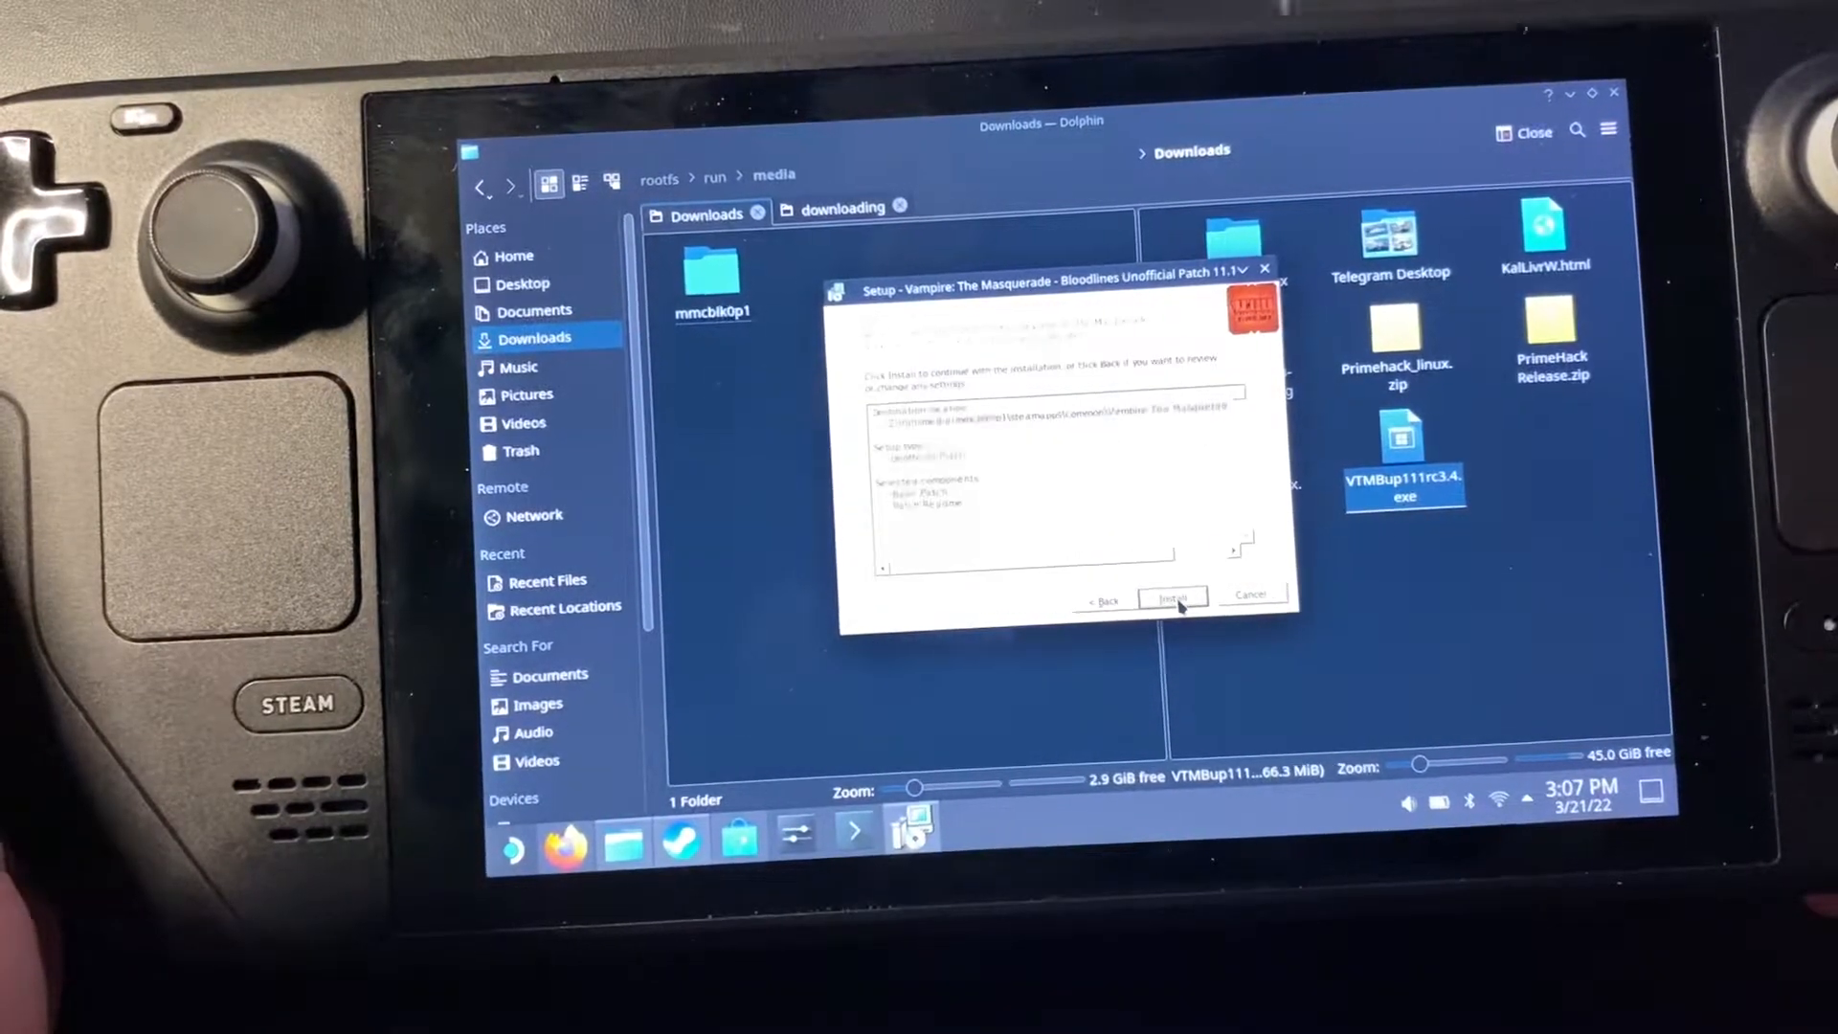
left_click(1172, 597)
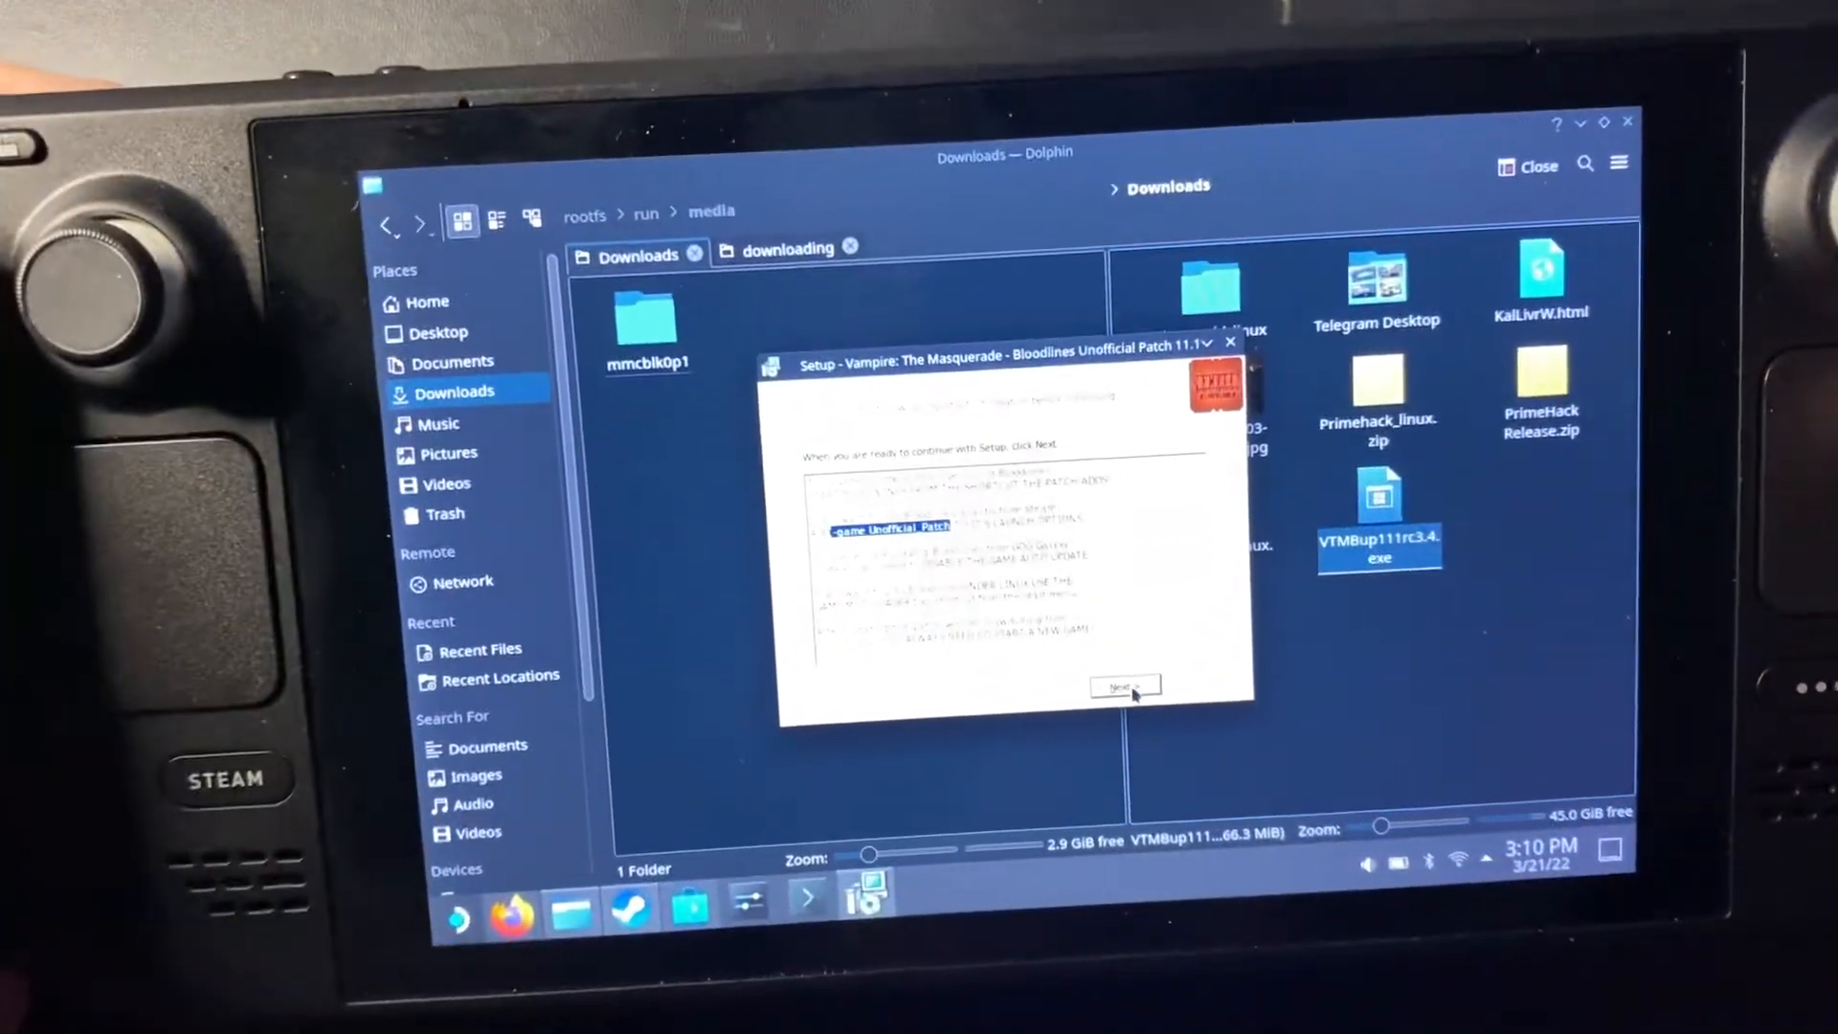
left_click(1123, 685)
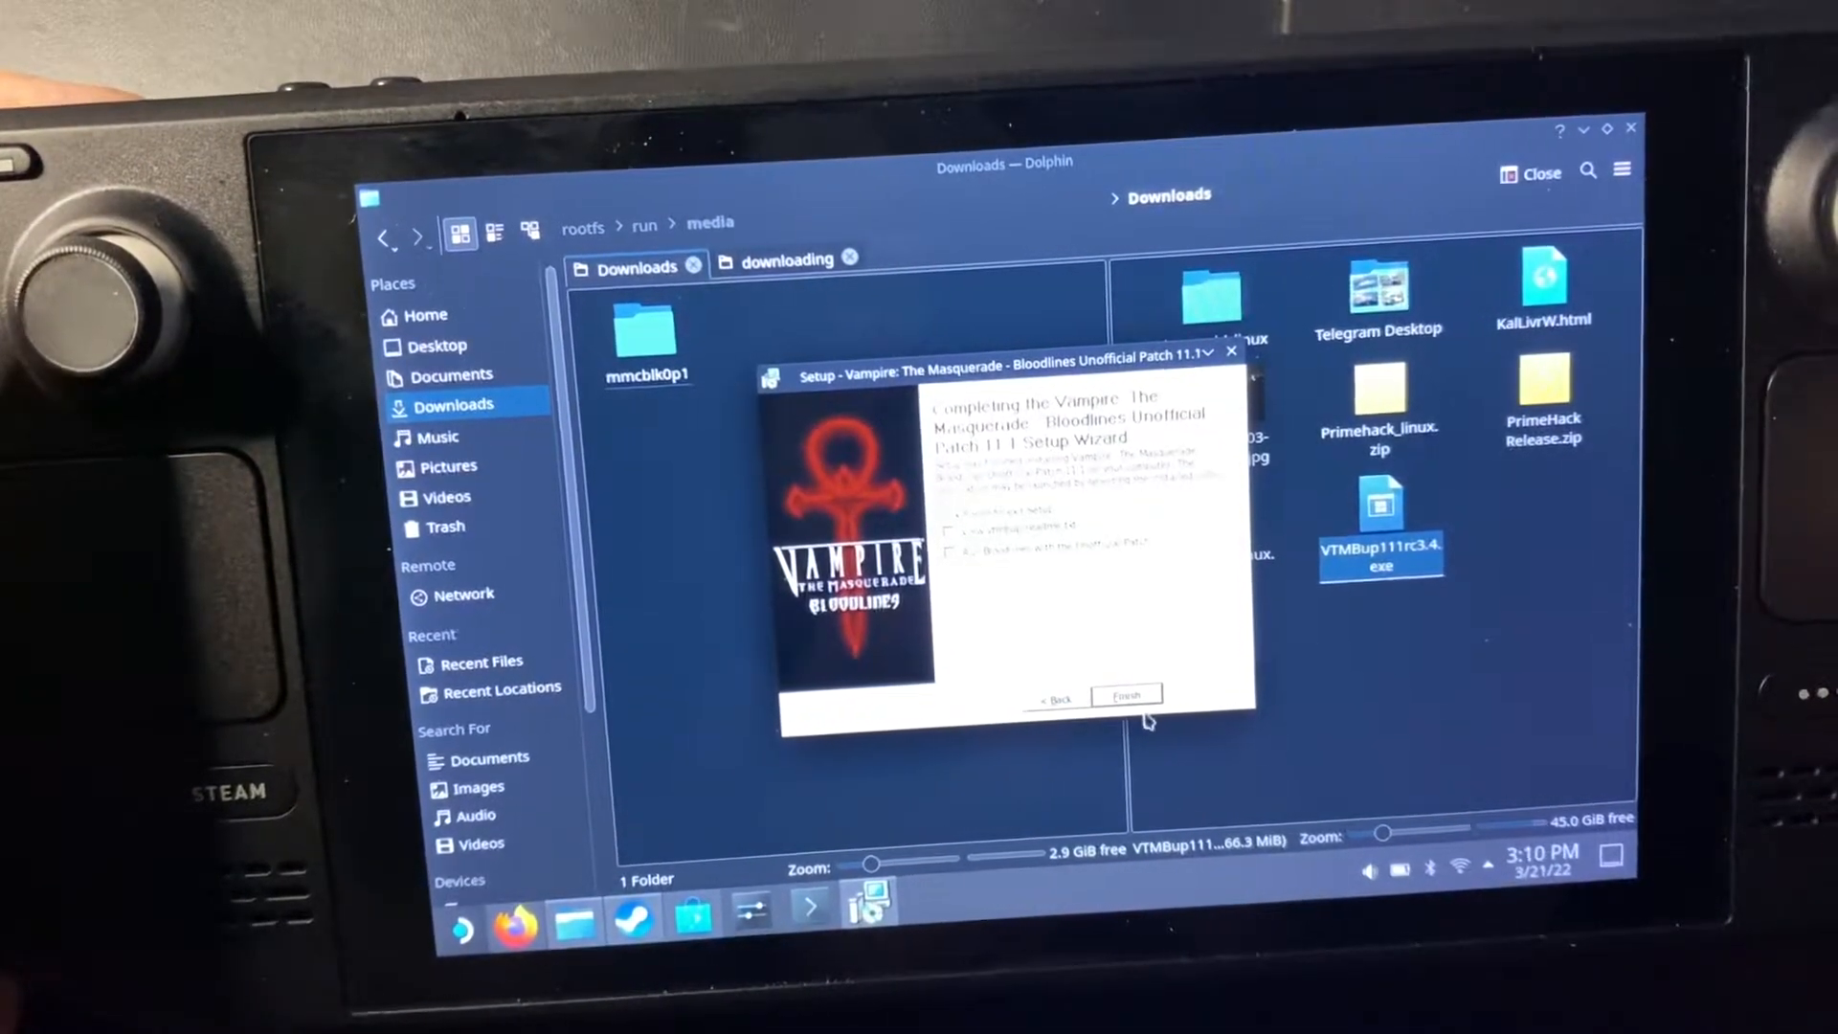
left_click(1124, 694)
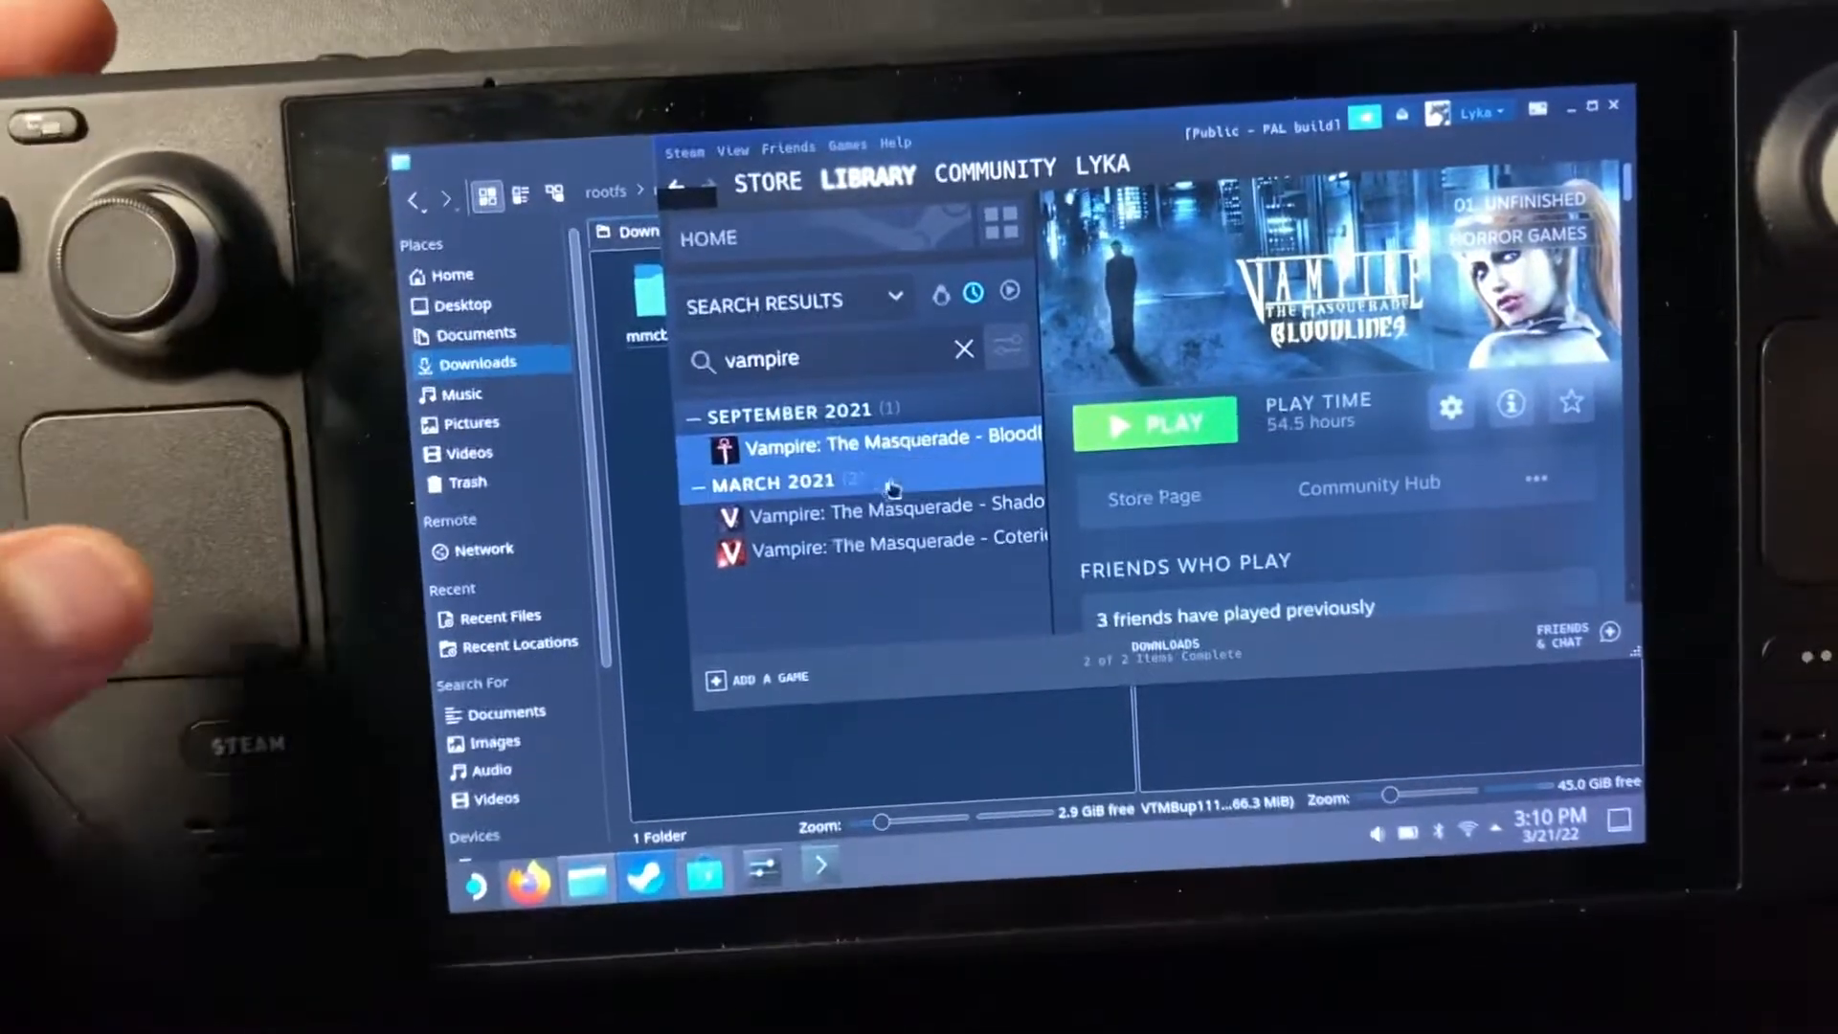
Step: Open Properties for Vampire: The Masquerade - Bloodlines from its library context menu
right_click(856, 437)
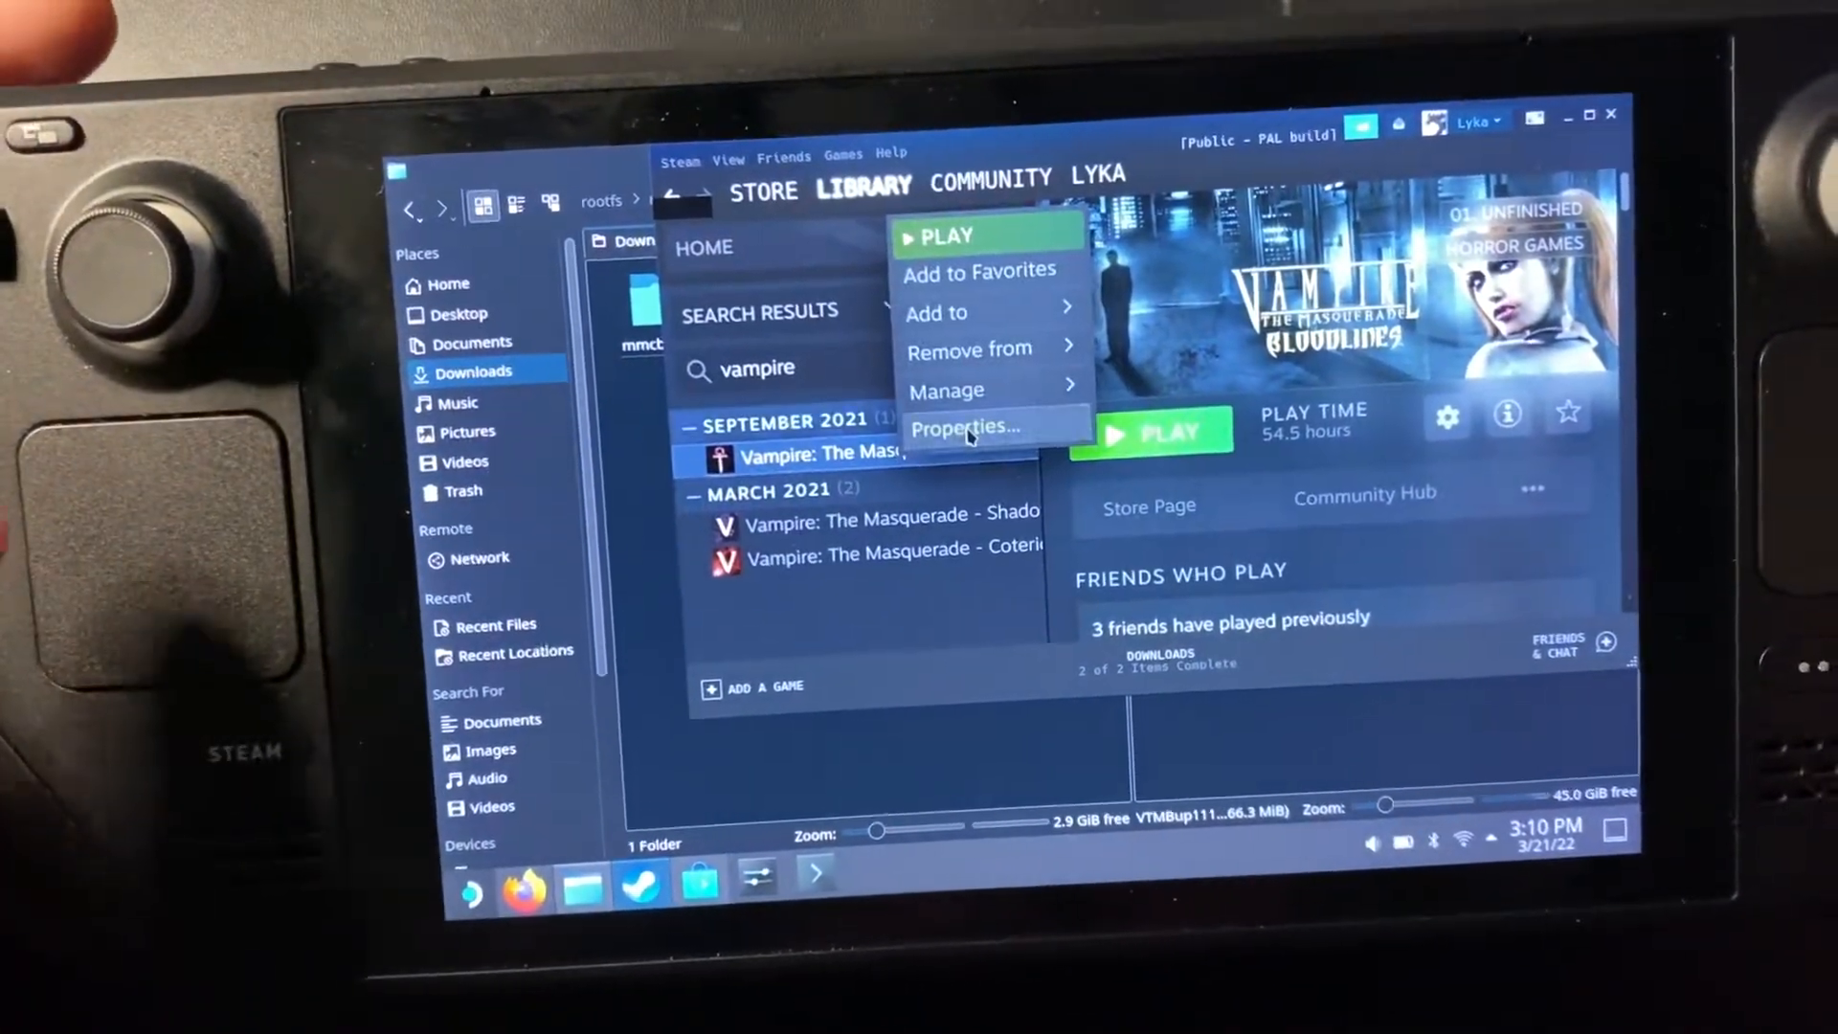
left_click(965, 427)
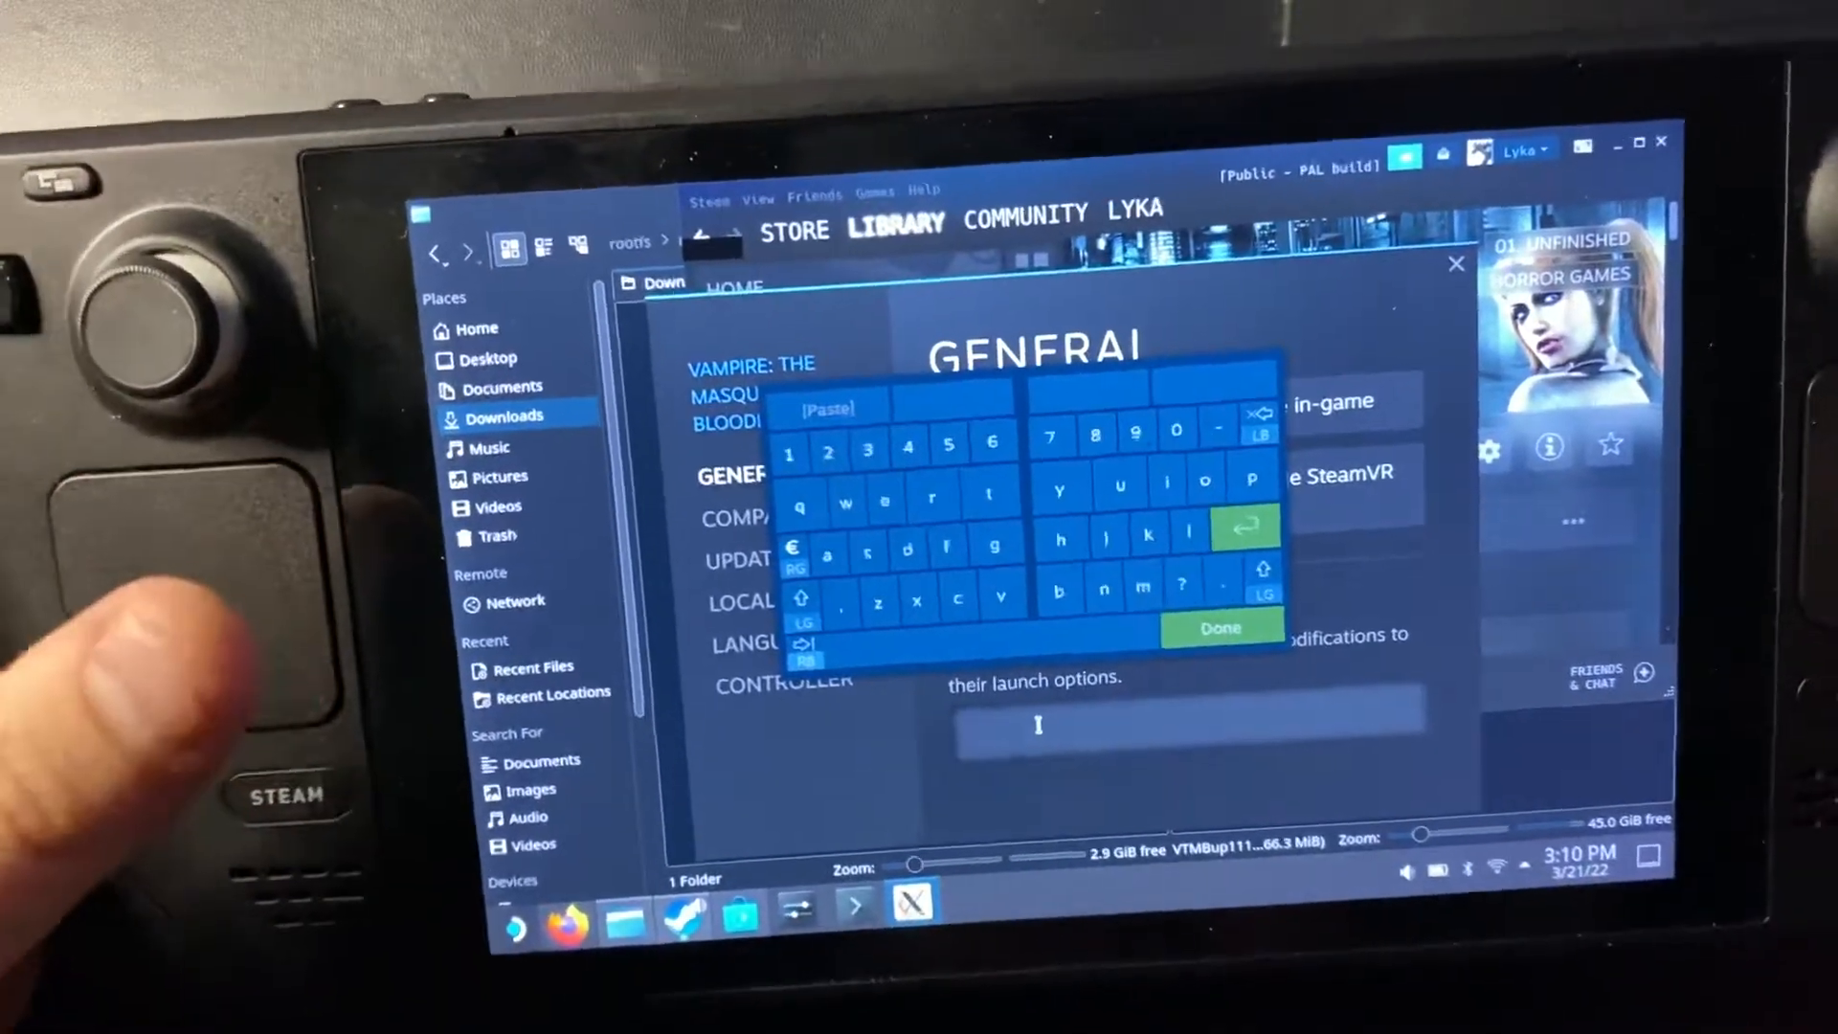
Step: Enter '-game Unofficial_Patch' as the Bloodlines launch option and confirm it
left_click(995, 547)
type("-game Unofficial_Patc")
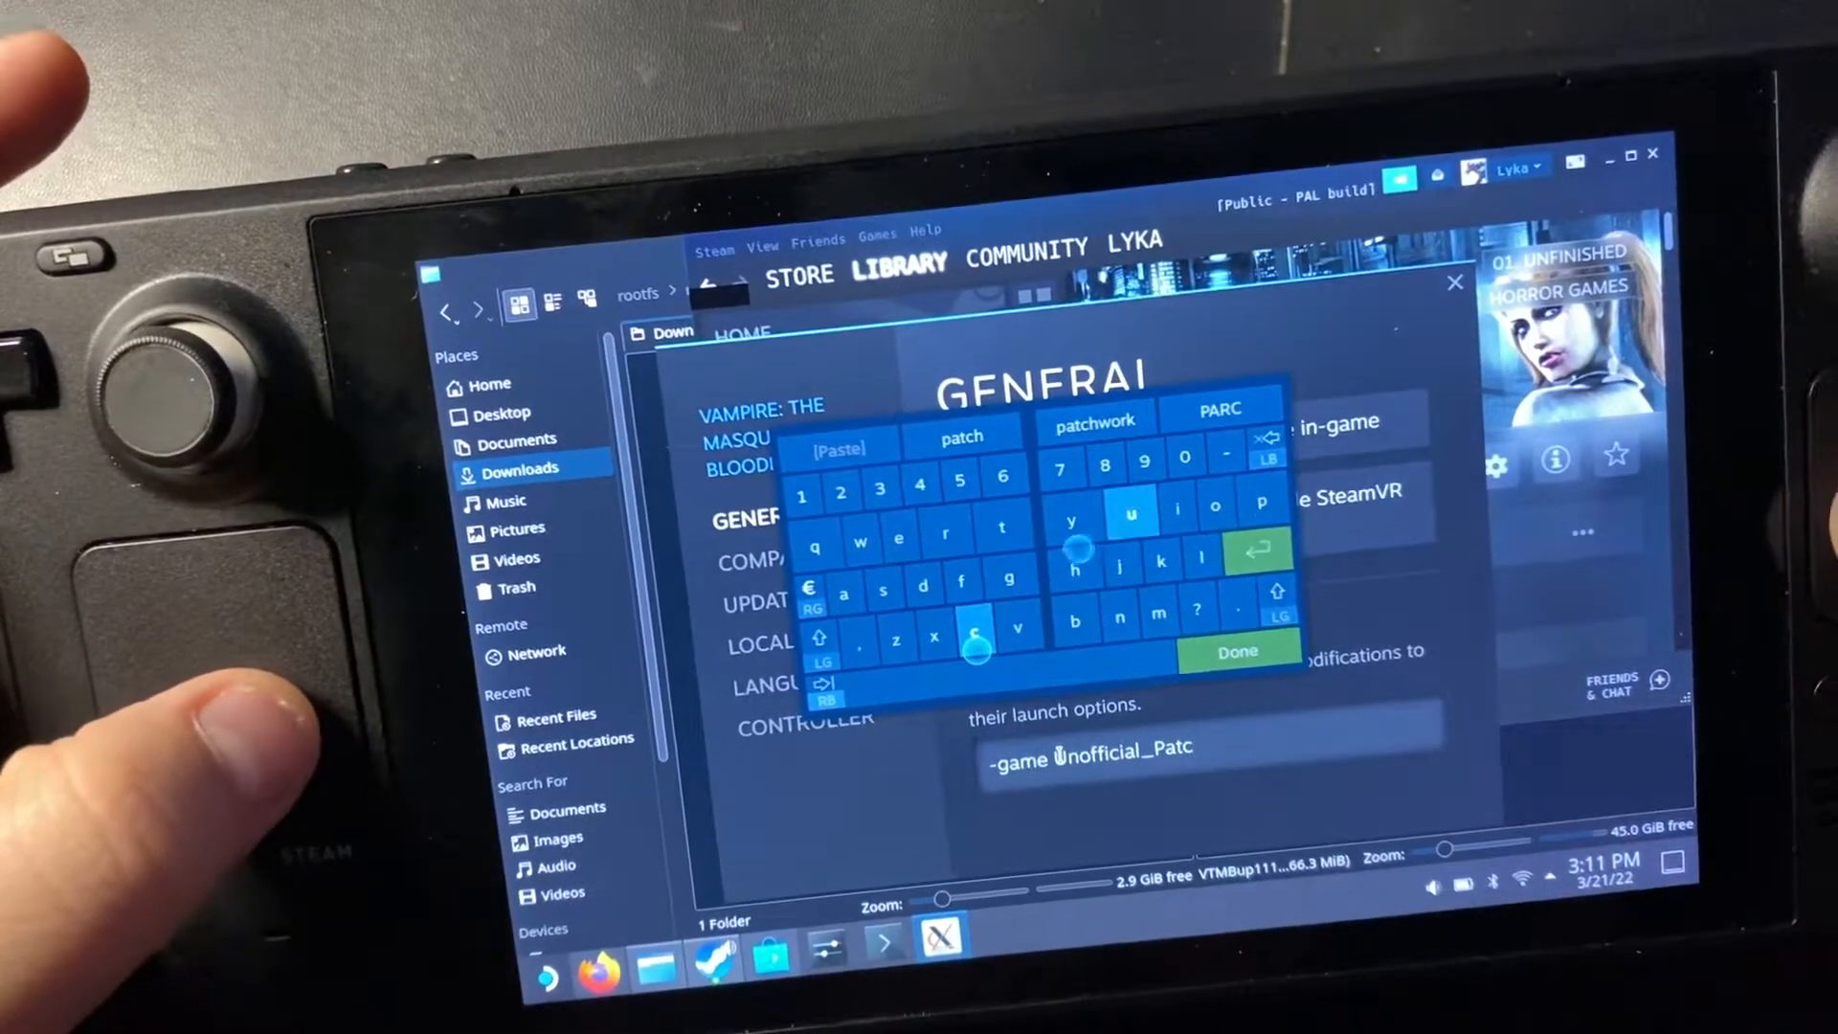
left_click(1237, 651)
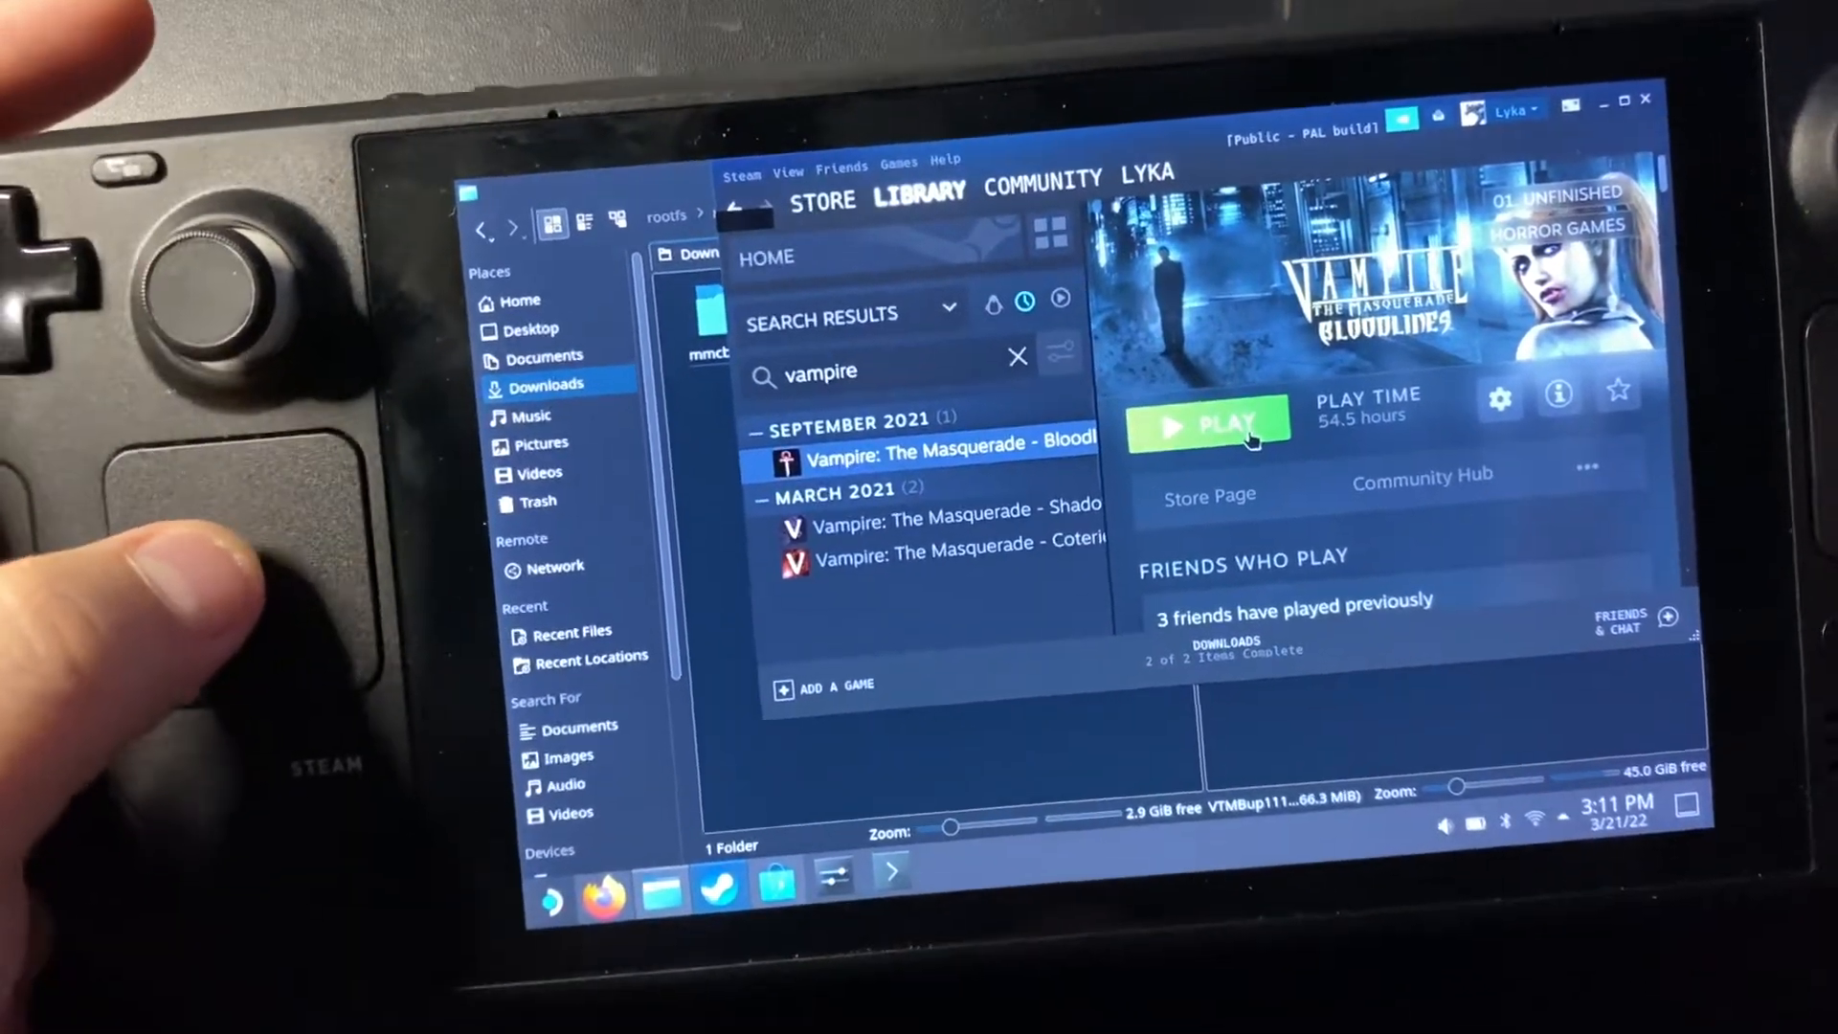
Step: Play Bloodlines and accept the Steam Play compatibility notice
left_click(1206, 425)
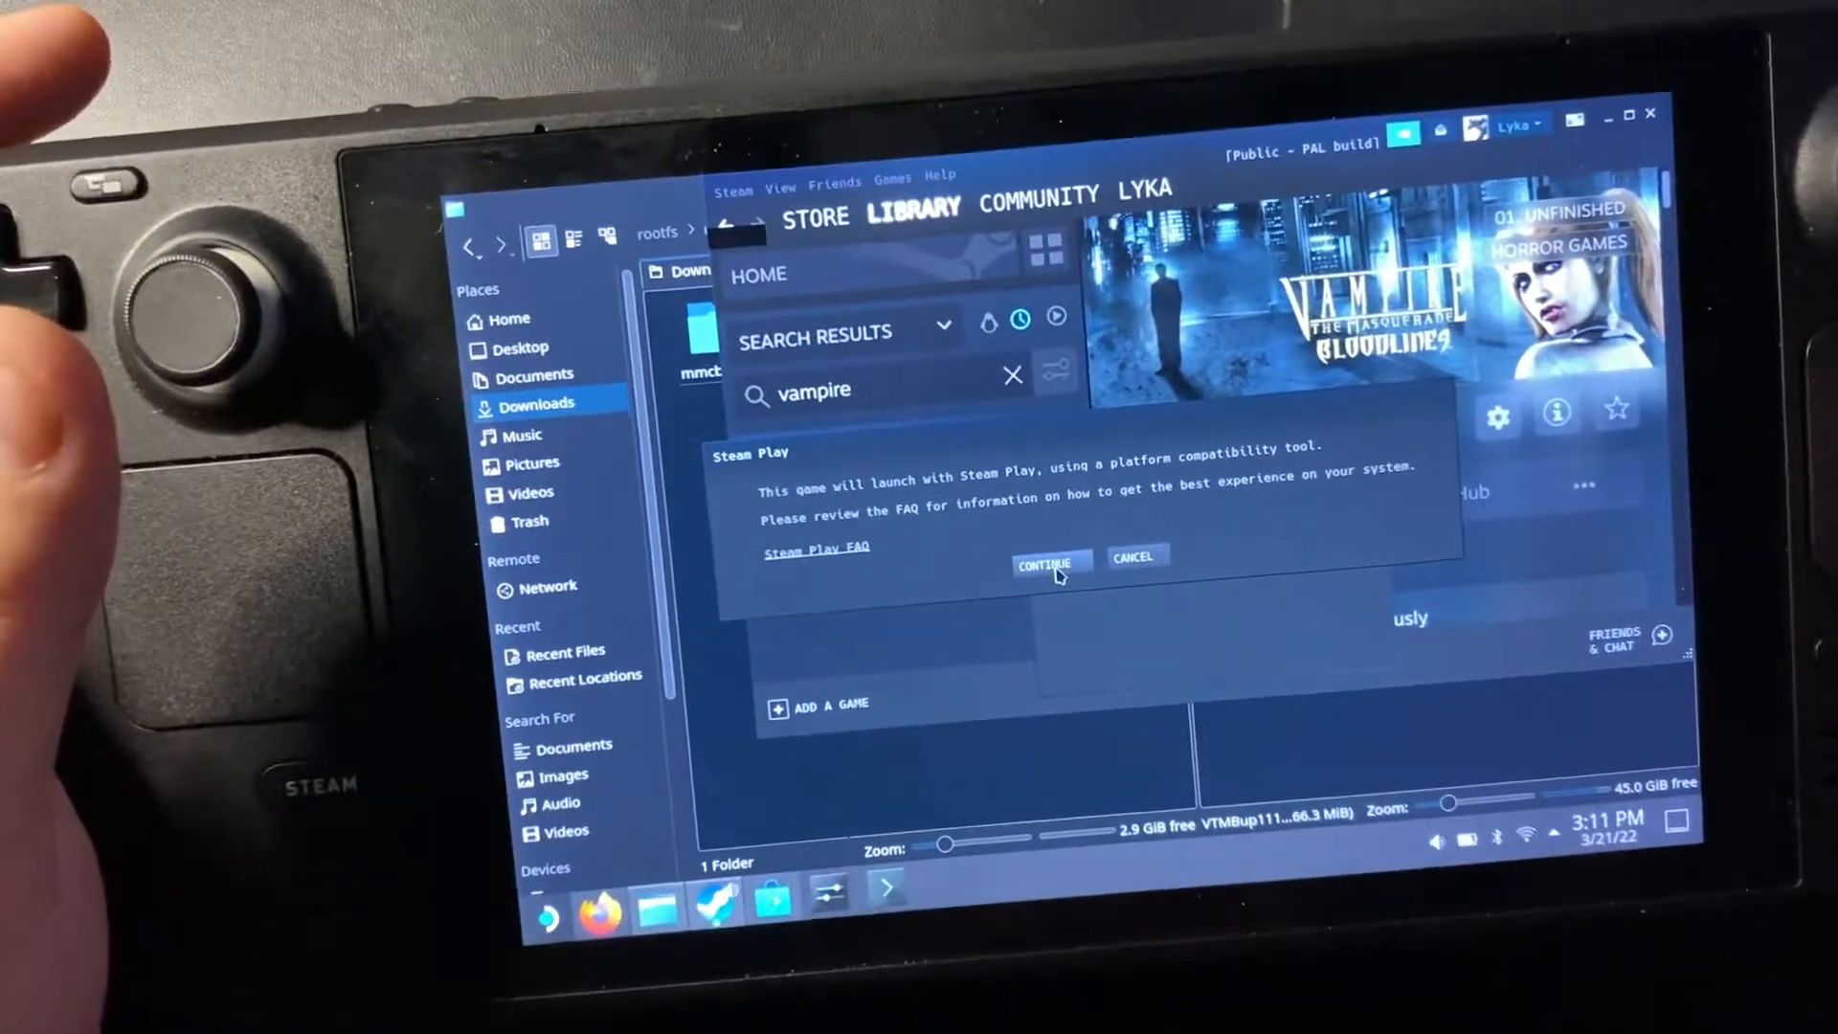
left_click(1049, 564)
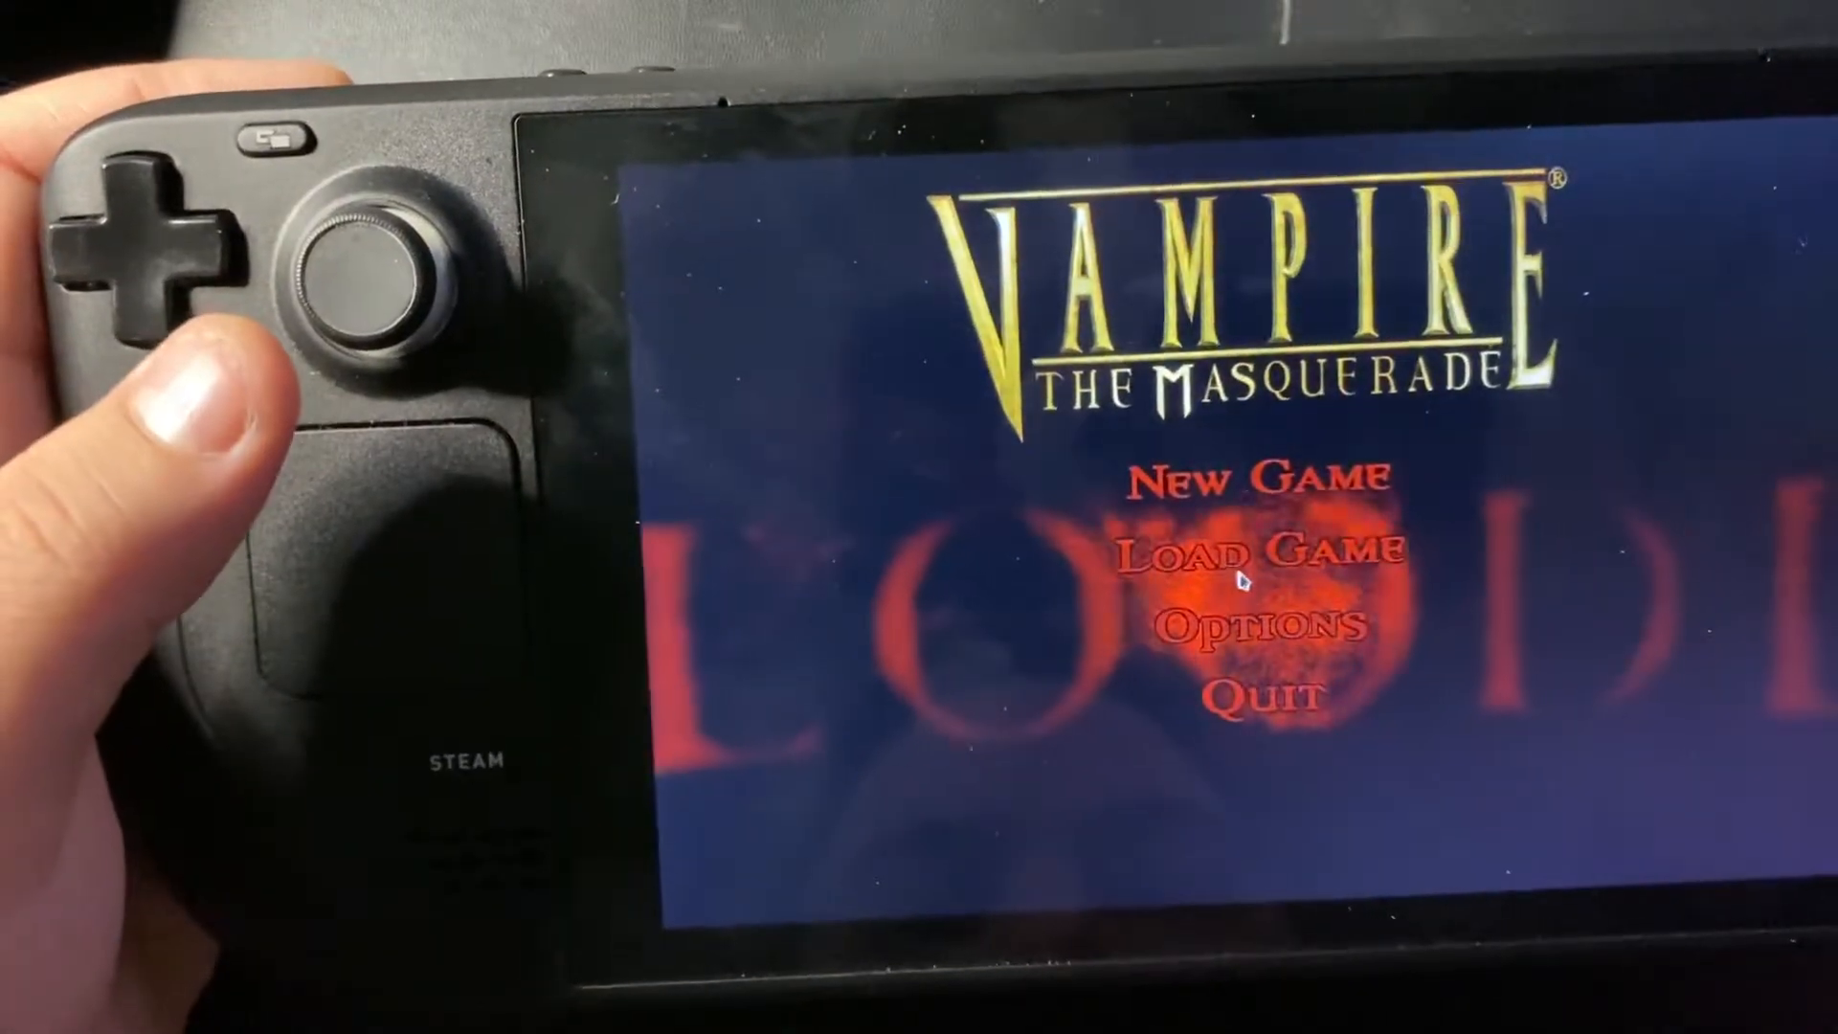
Step: Check the empty Load Game list, cancel, then pick Gangrel as the new character's clan
left_click(1245, 548)
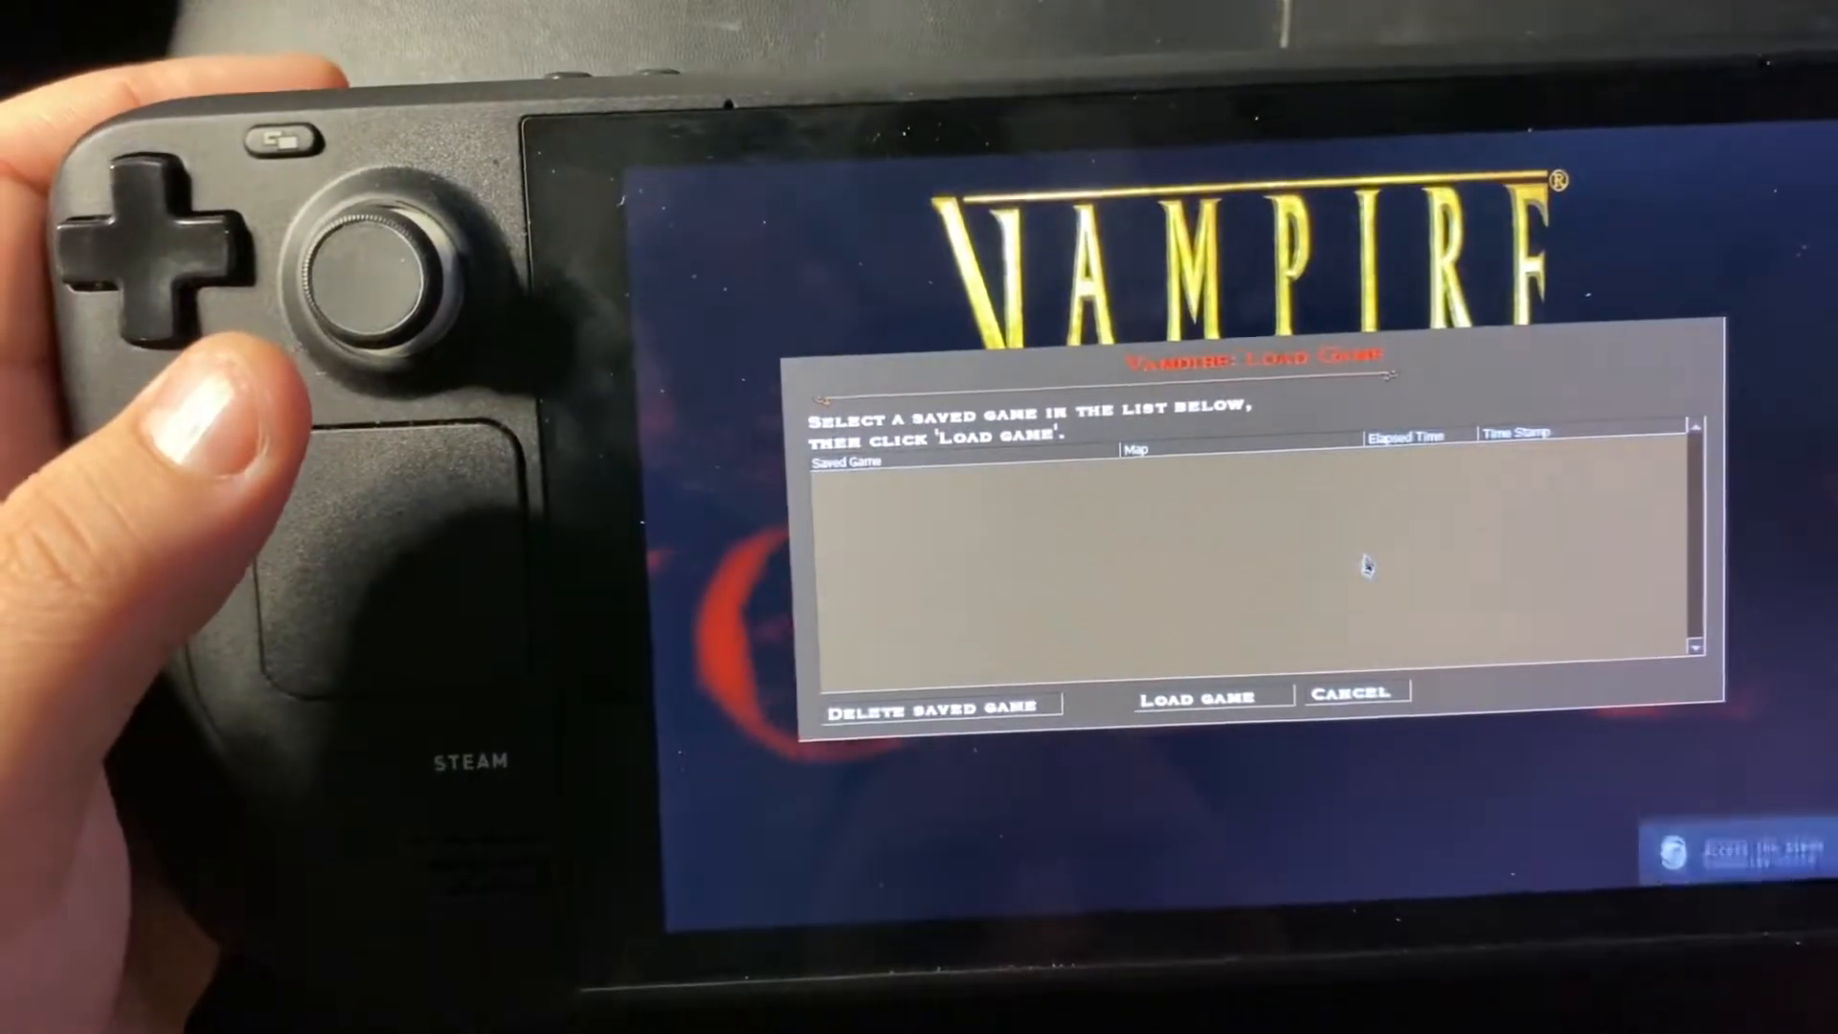
left_click(1348, 691)
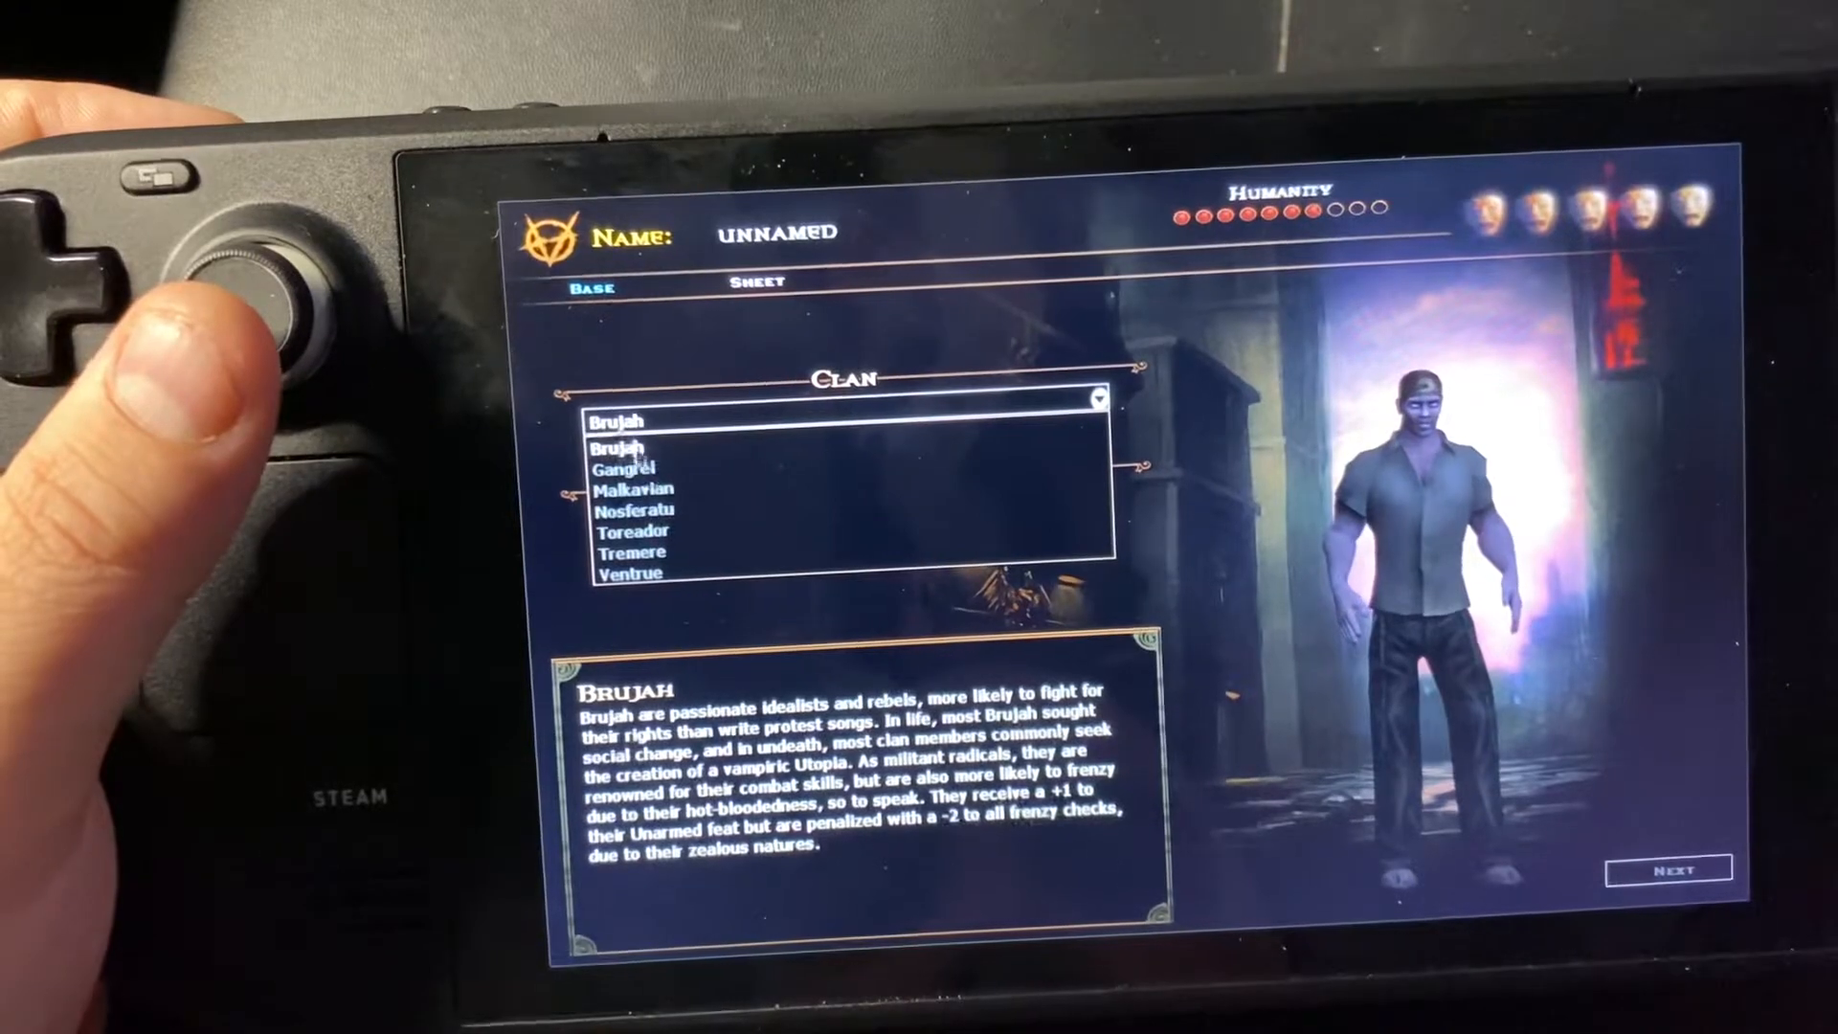
left_click(632, 472)
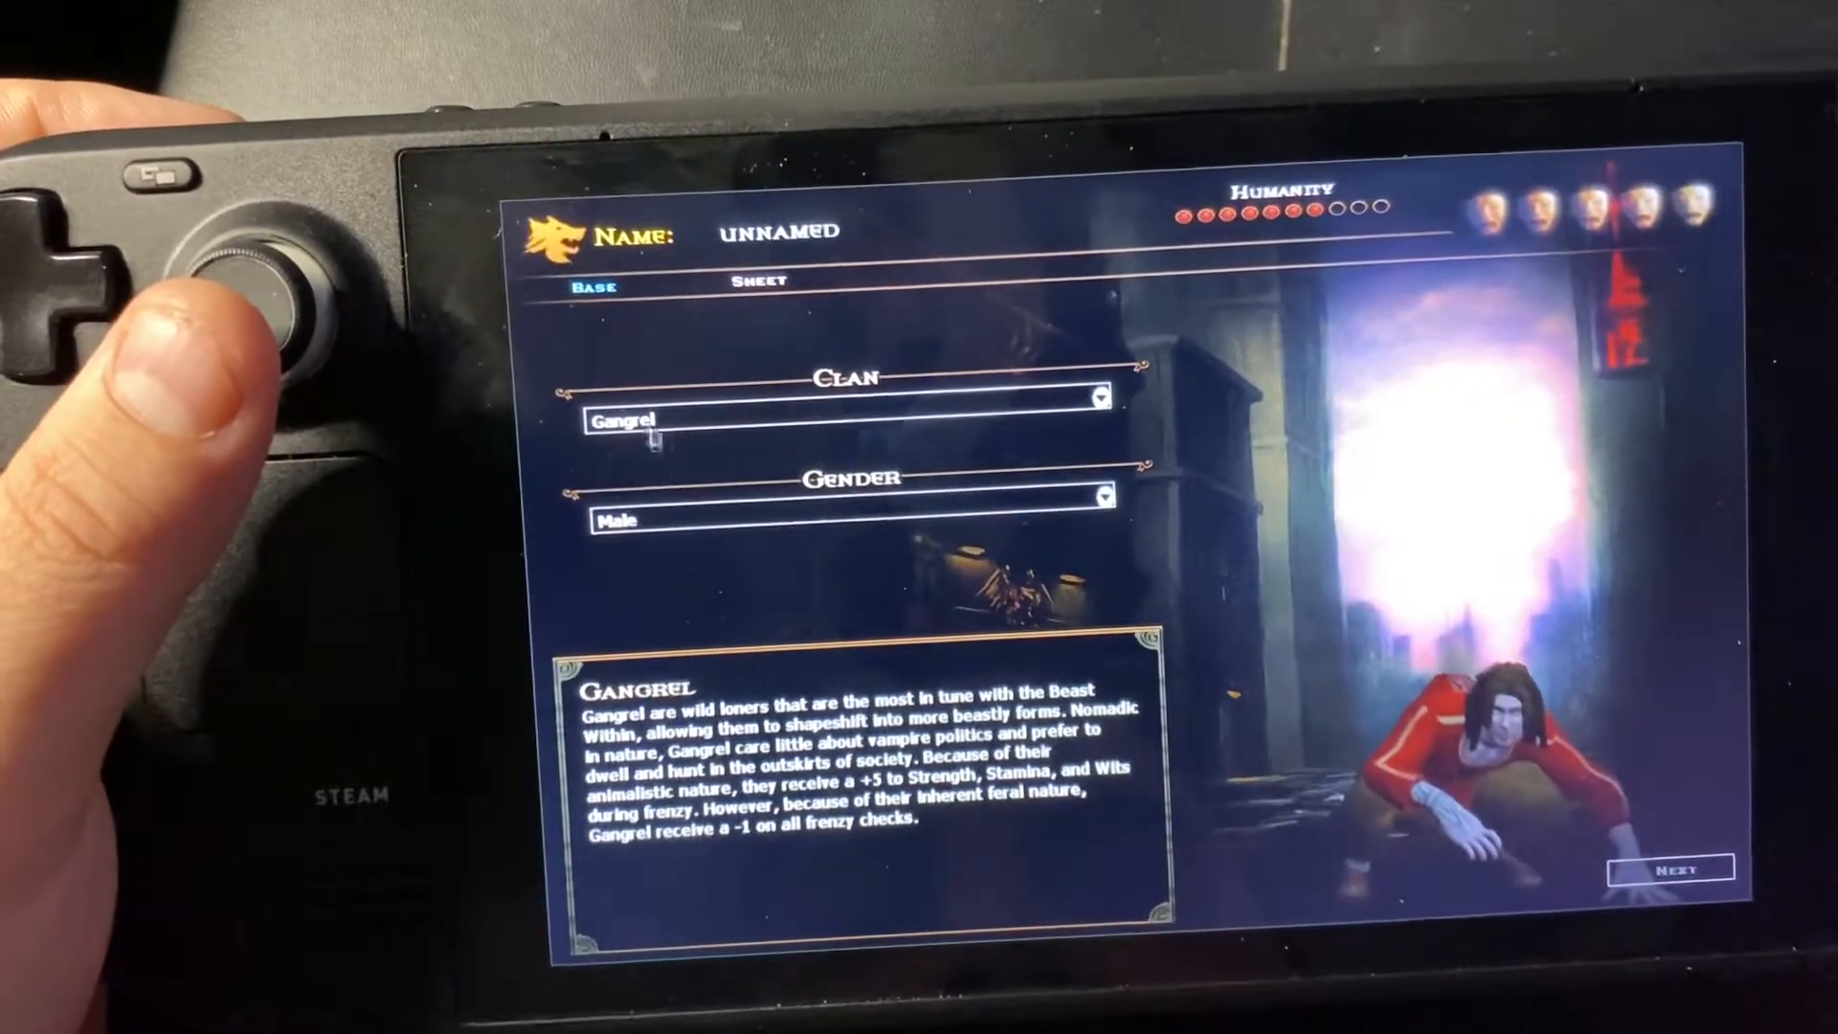